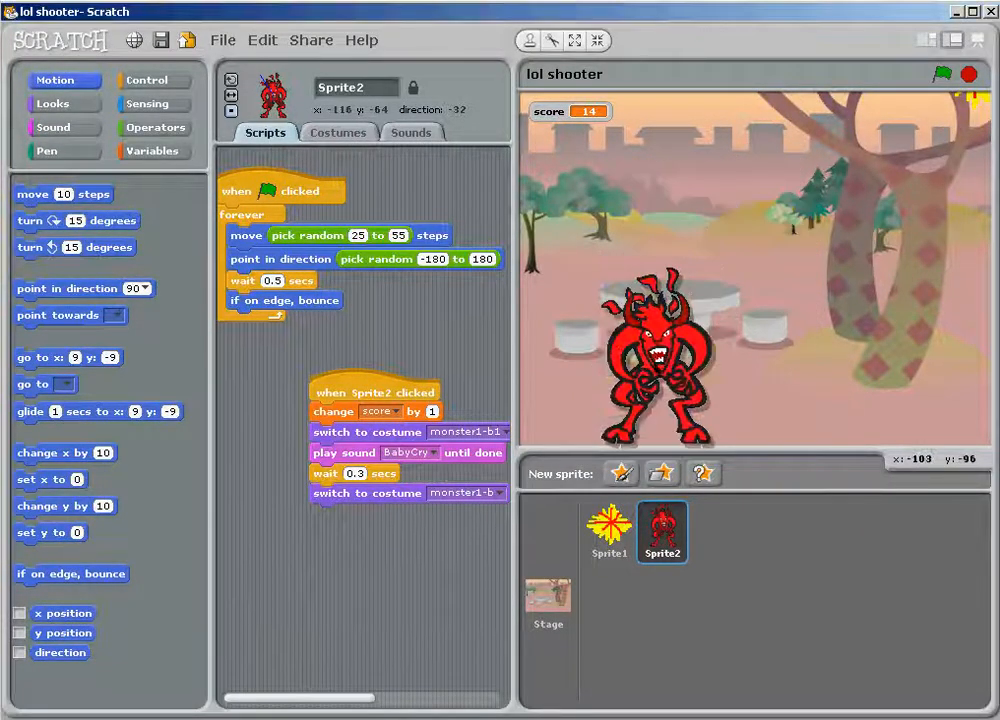
# - Erase the centre of Sprite1's crosshair costume so four separate arms remain
pyautogui.click(338, 132)
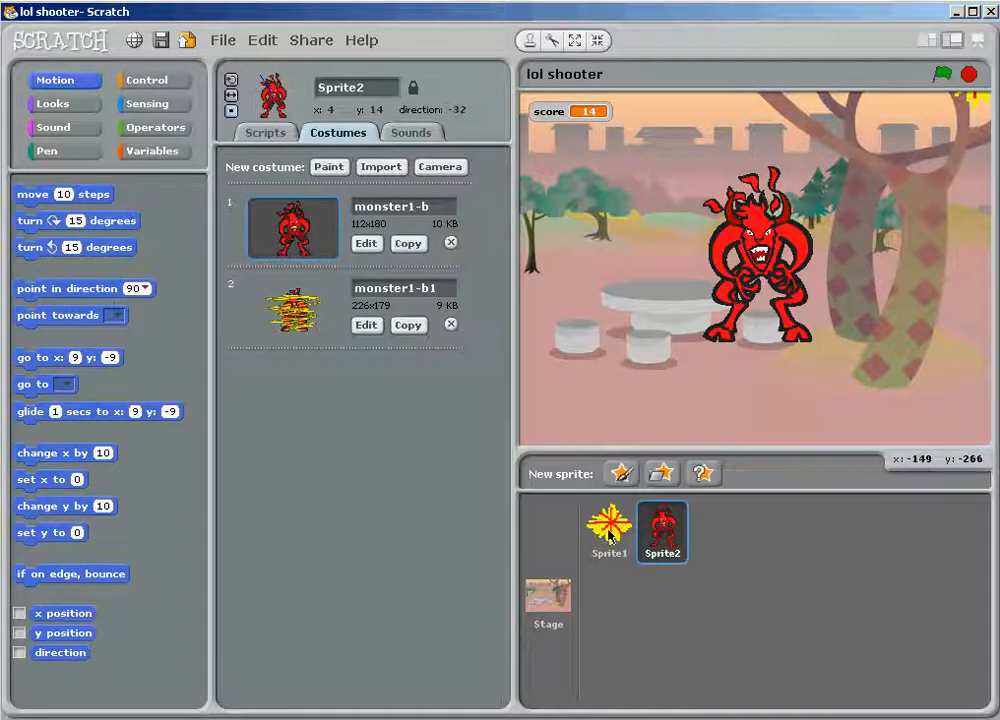
pyautogui.click(608, 532)
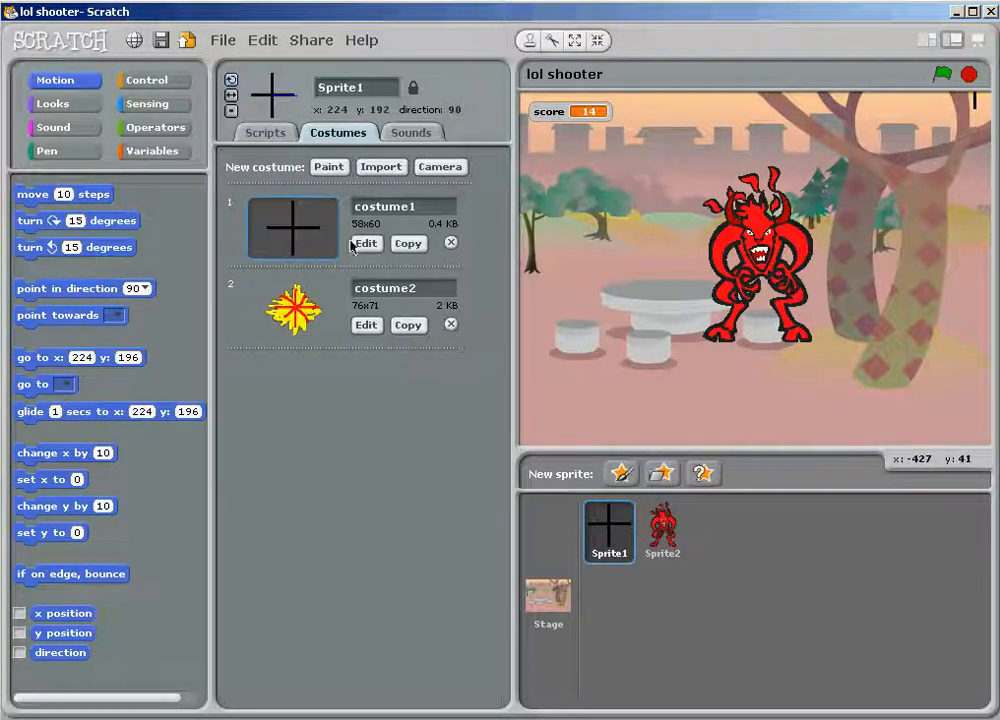
pyautogui.click(364, 244)
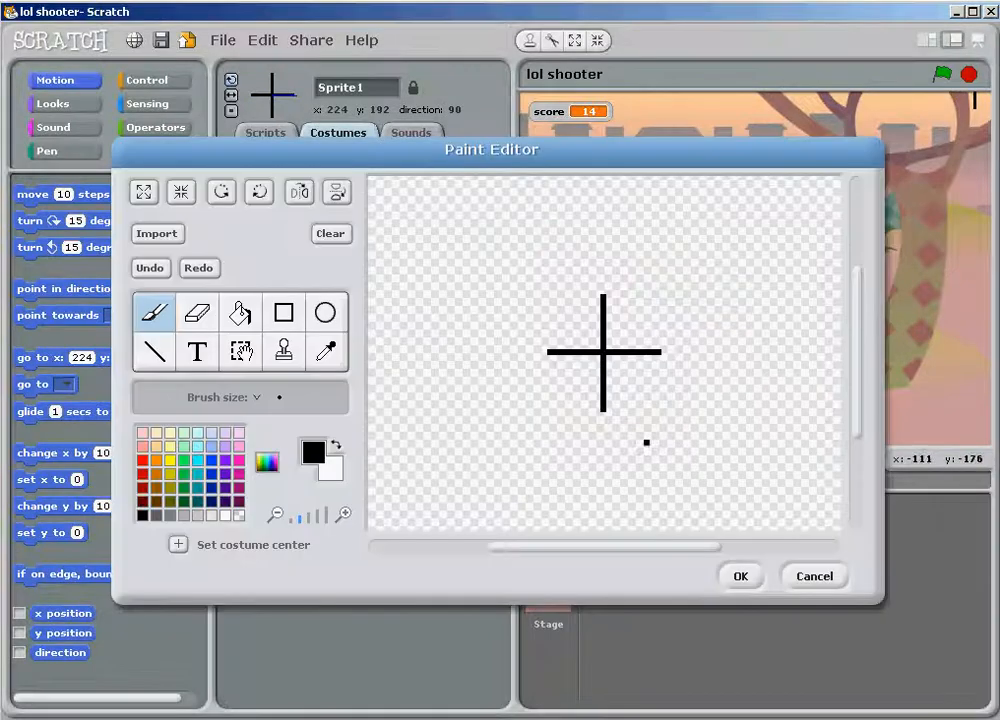
pyautogui.click(196, 312)
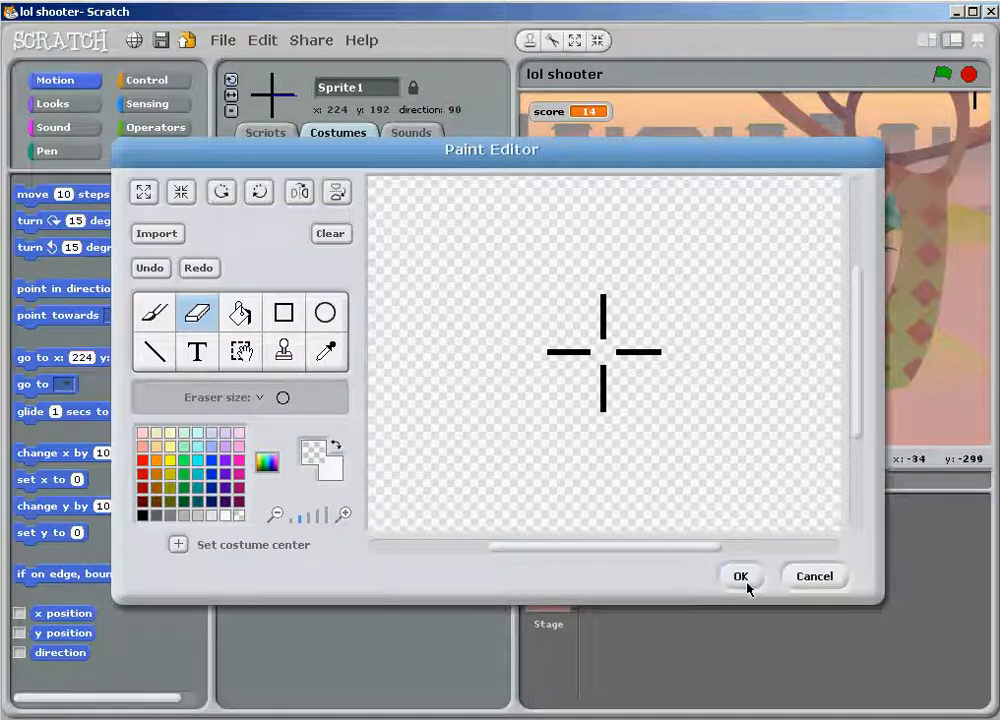
pyautogui.click(740, 576)
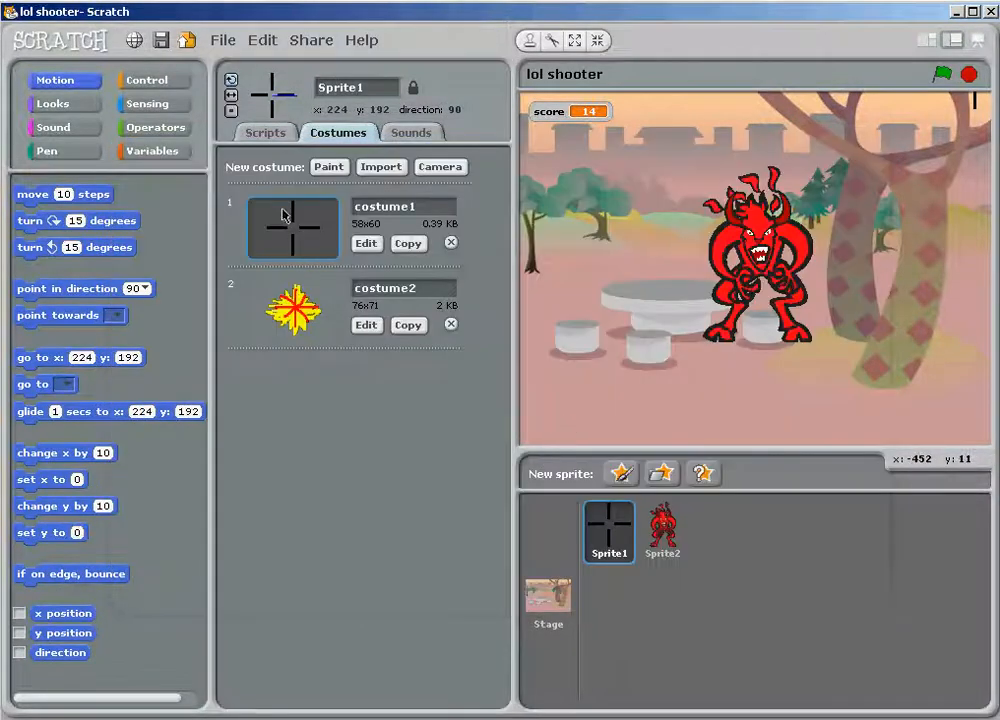
# - Show the crosshair sprite's mouse-follow and fire-on-click scripts
pyautogui.click(264, 132)
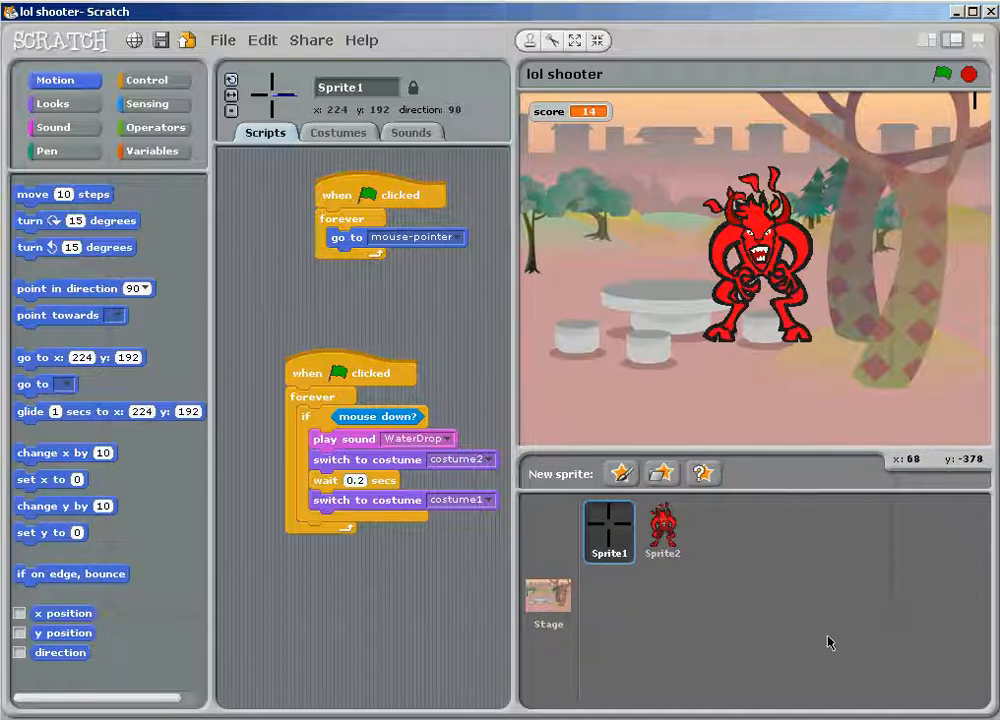
pyautogui.moveTo(836, 228)
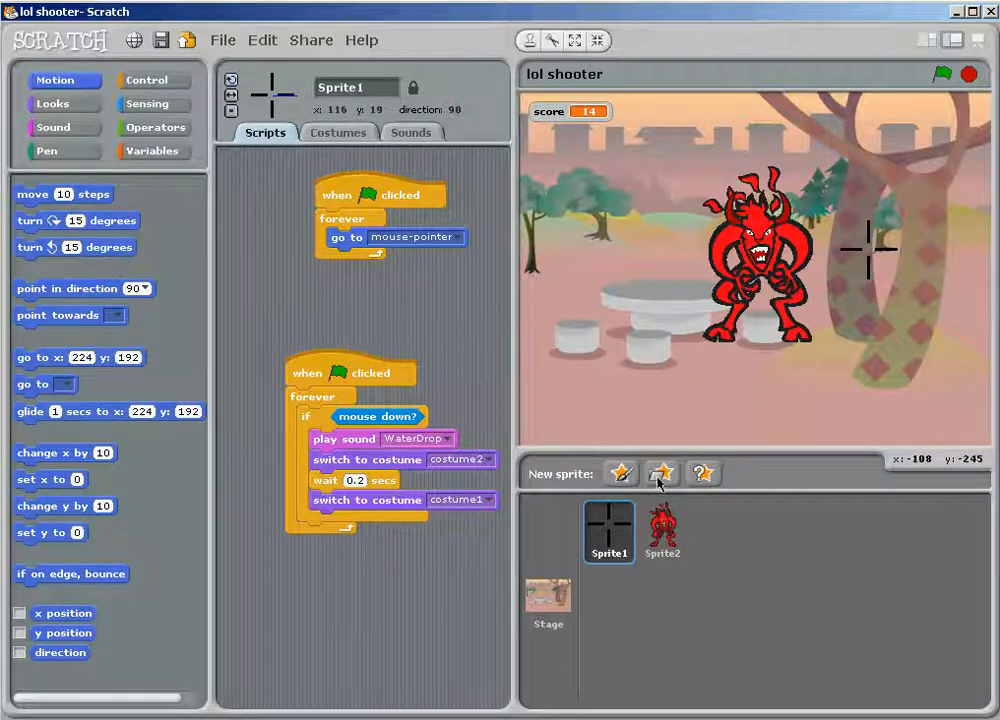
# - Paint a new Sprite3 as a rough crosshair with its centre erased
pyautogui.click(662, 472)
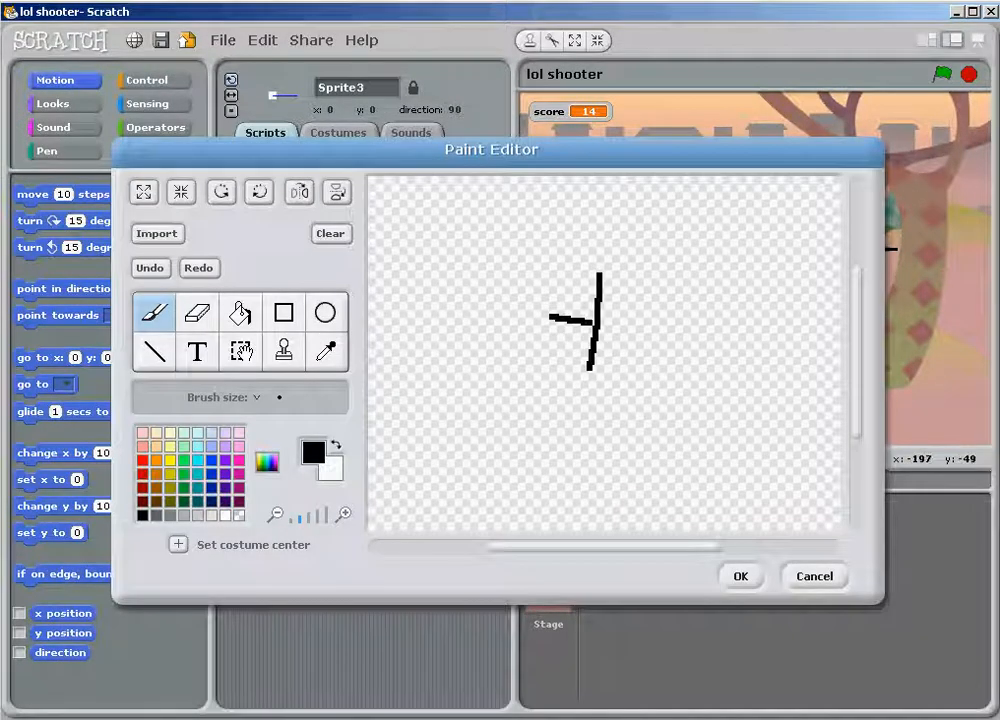
pyautogui.click(196, 312)
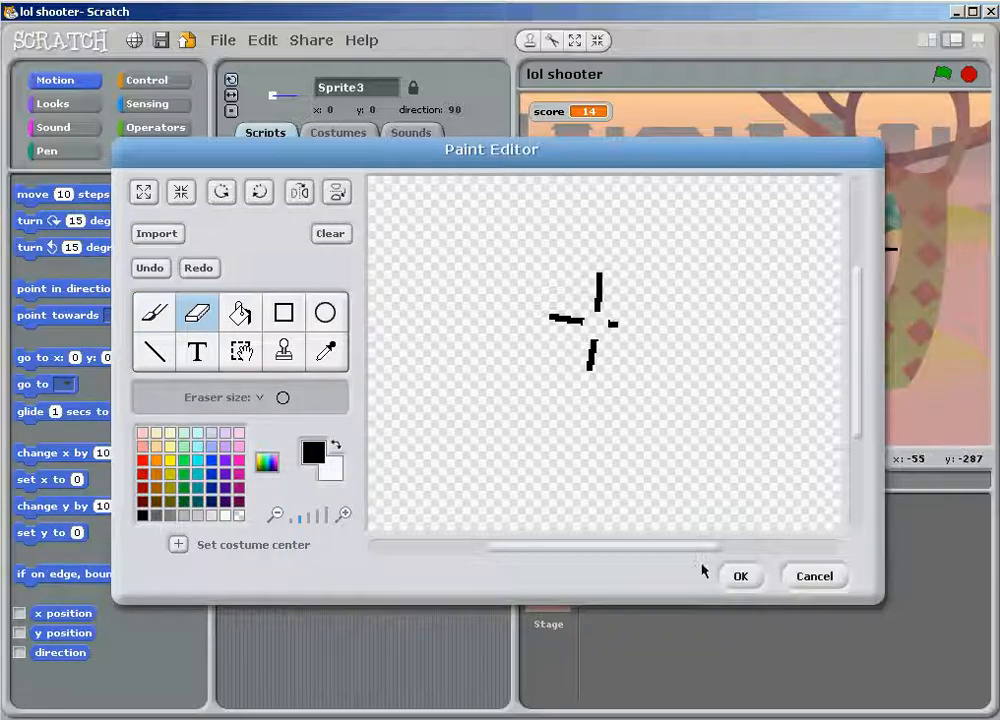
pyautogui.click(740, 576)
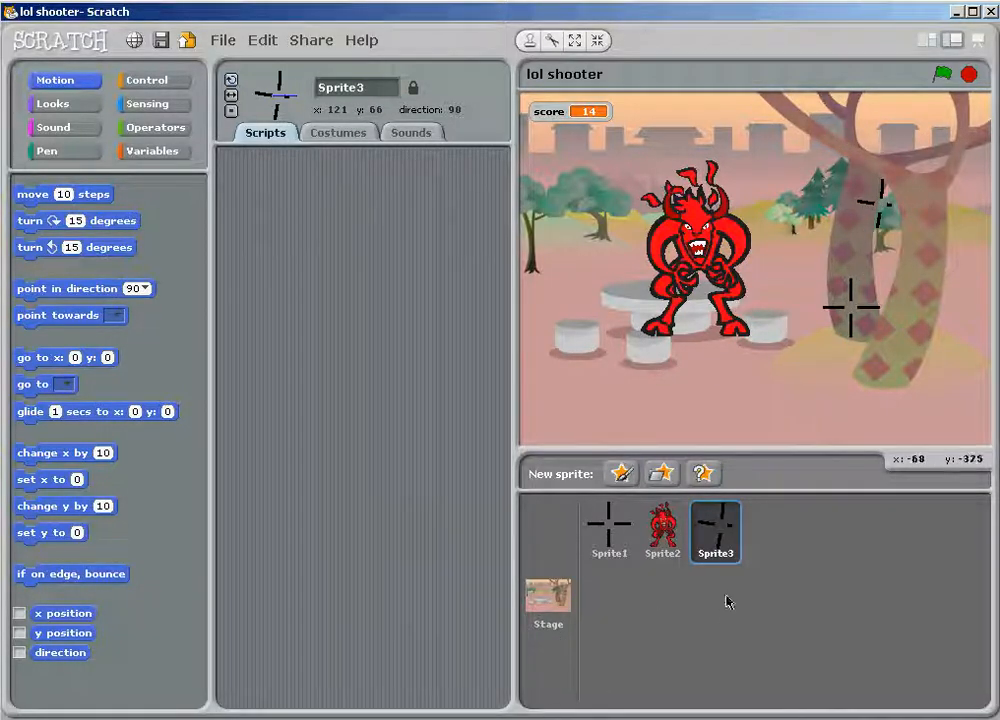
# - Remove Sprite3 and show the devil sprite's random-movement and scoring scripts
pyautogui.click(662, 532)
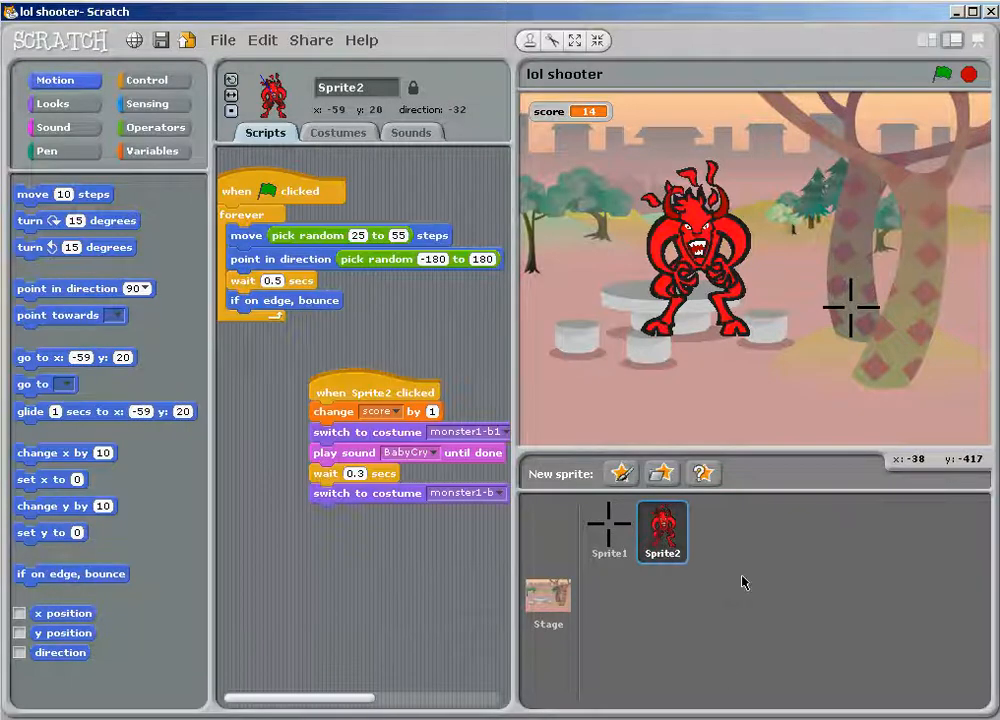
pyautogui.moveTo(770, 330)
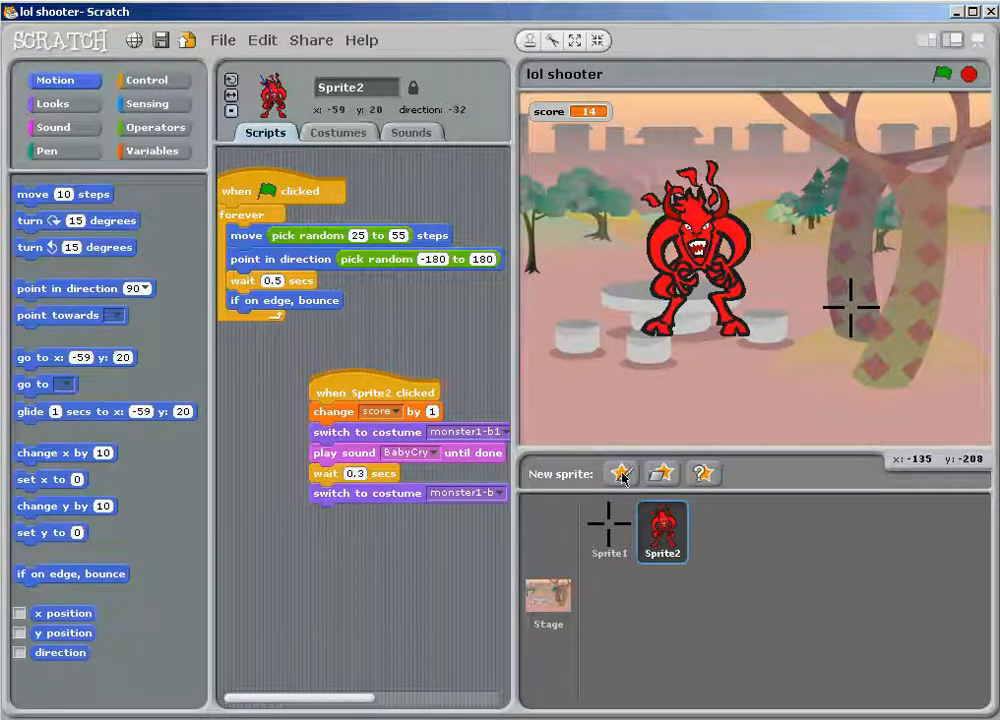
pyautogui.moveTo(660, 472)
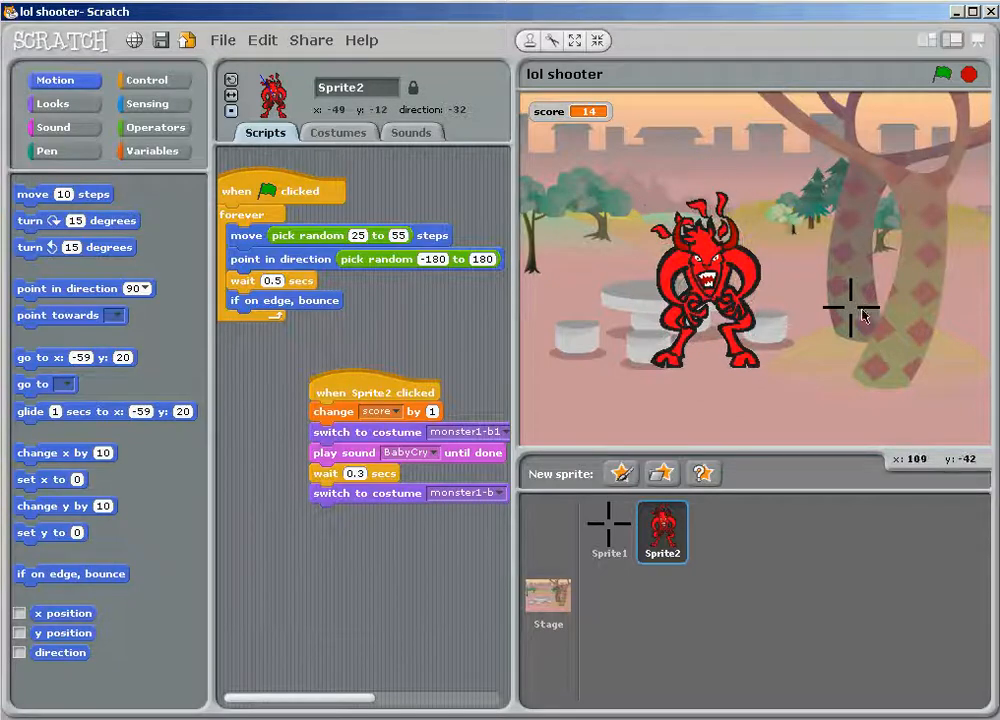
pyautogui.moveTo(820, 290)
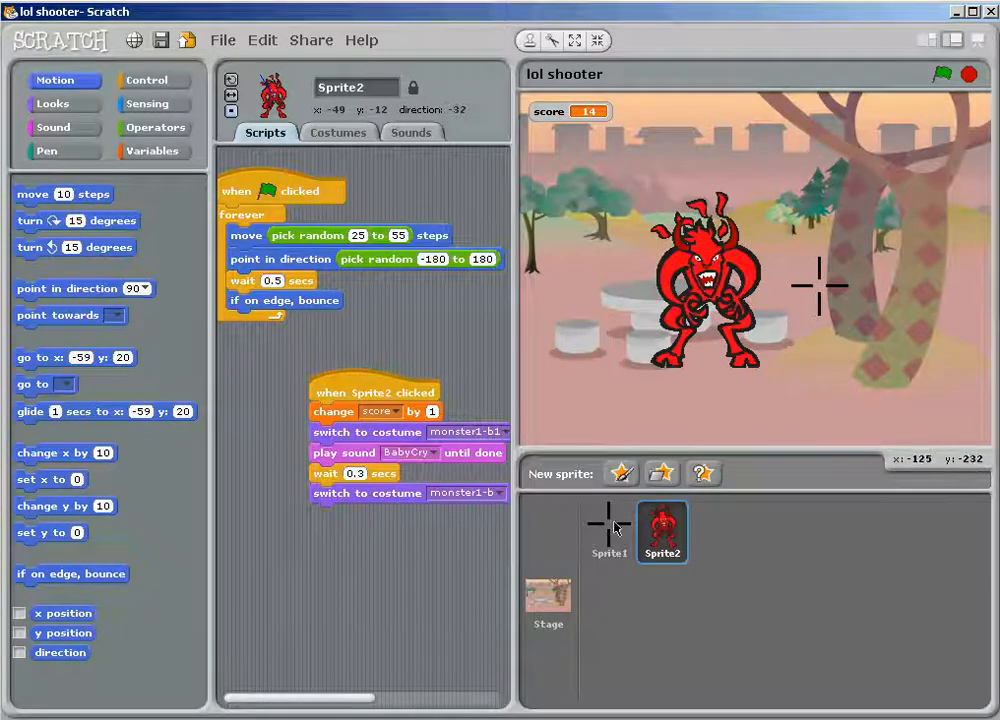
# - Reattach the crosshair's forever firing loop under its green-flag hat and retarget the go-to block
pyautogui.click(608, 532)
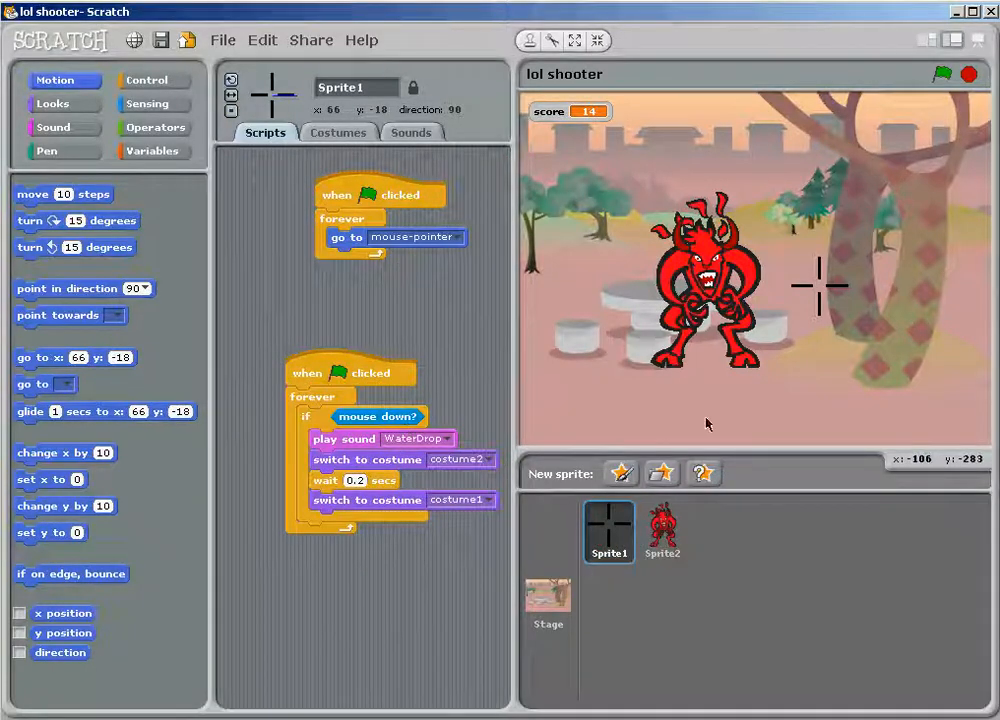
pyautogui.moveTo(504, 270)
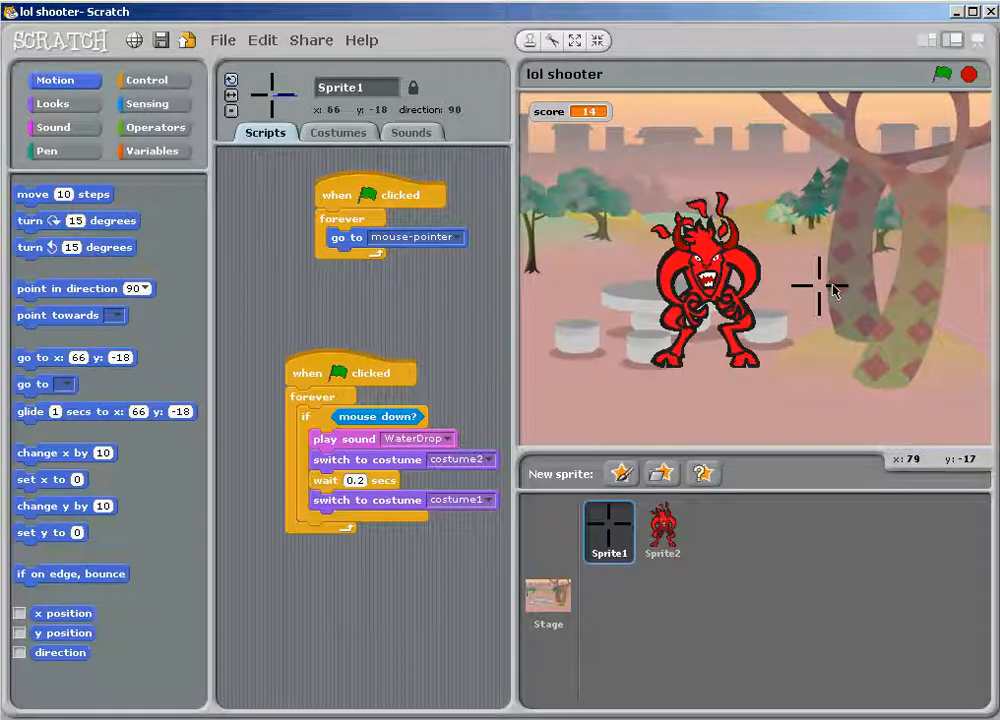
pyautogui.moveTo(828, 278)
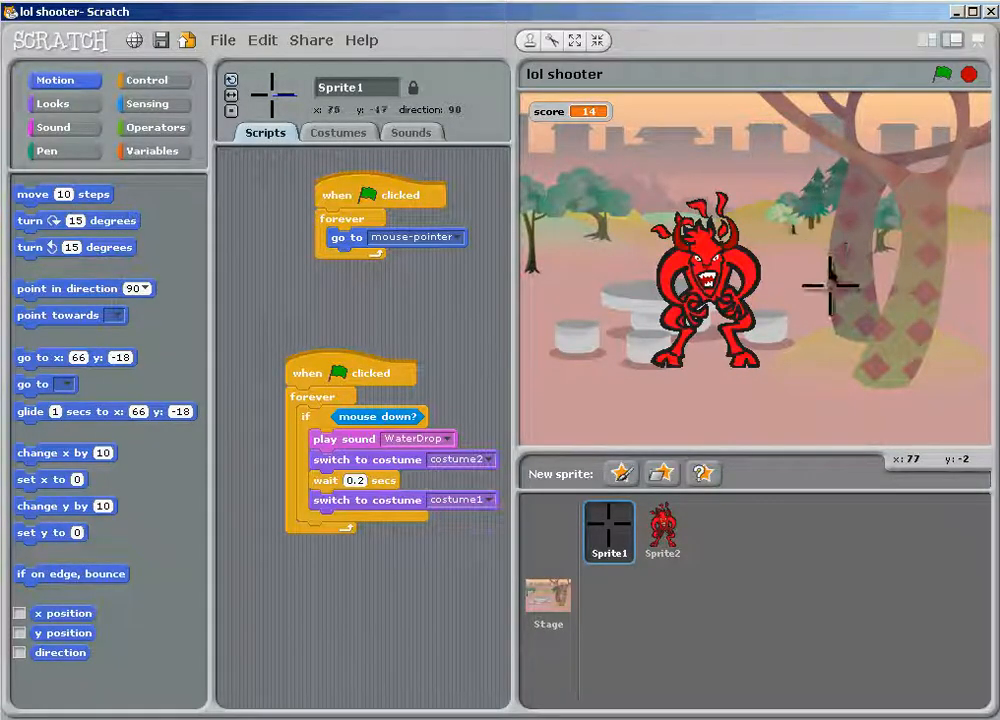
pyautogui.moveTo(780, 268)
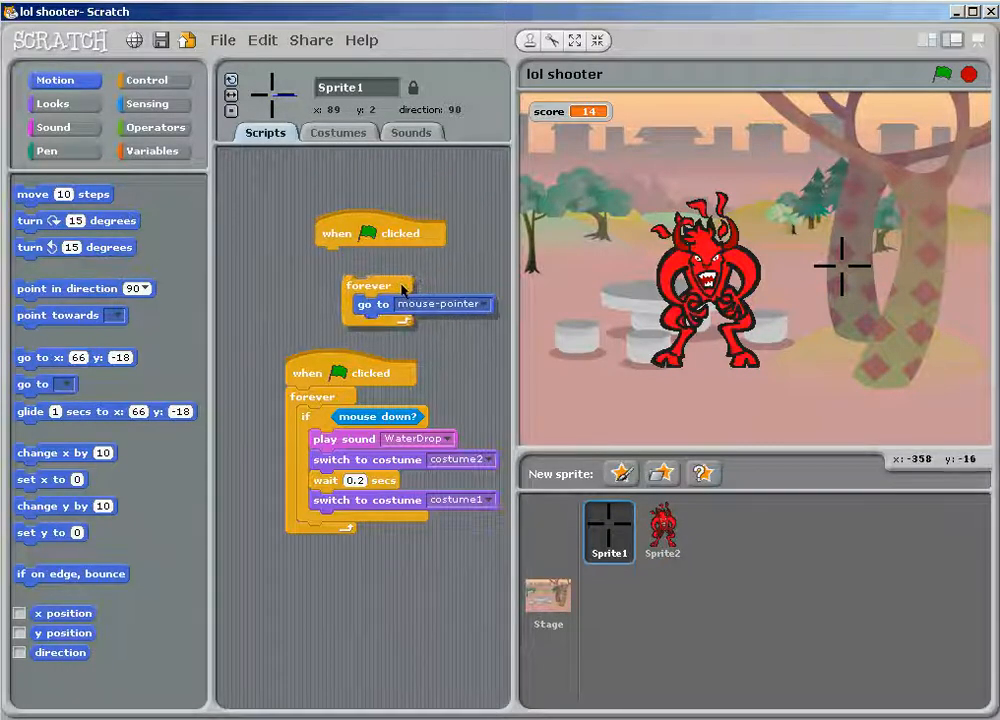
pyautogui.moveTo(376, 304); pyautogui.dragTo(396, 324)
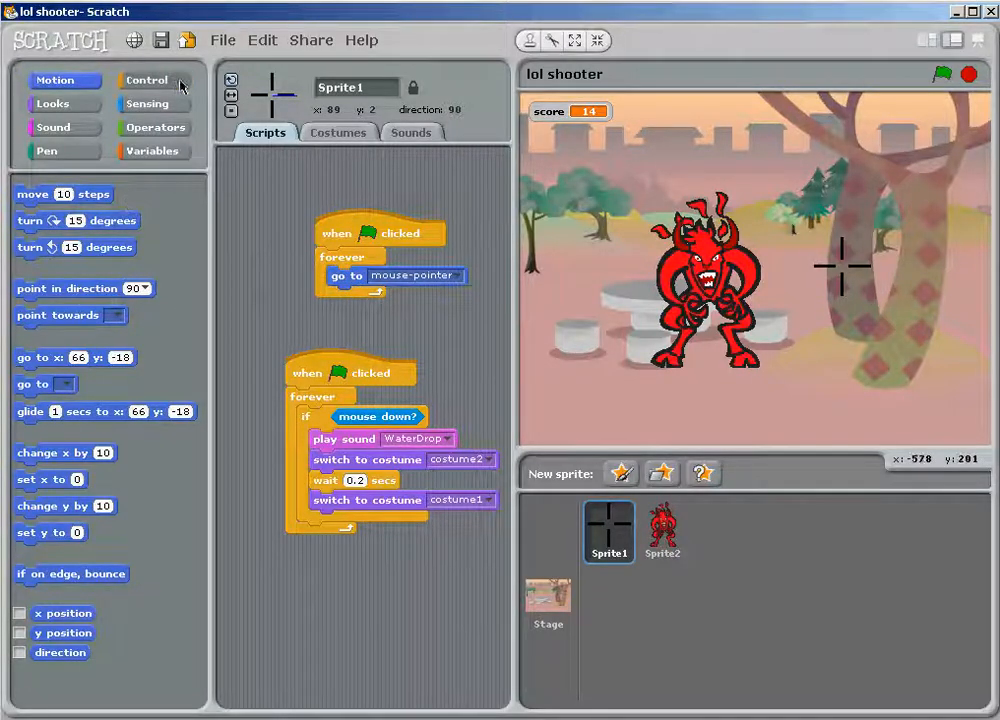
pyautogui.click(148, 80)
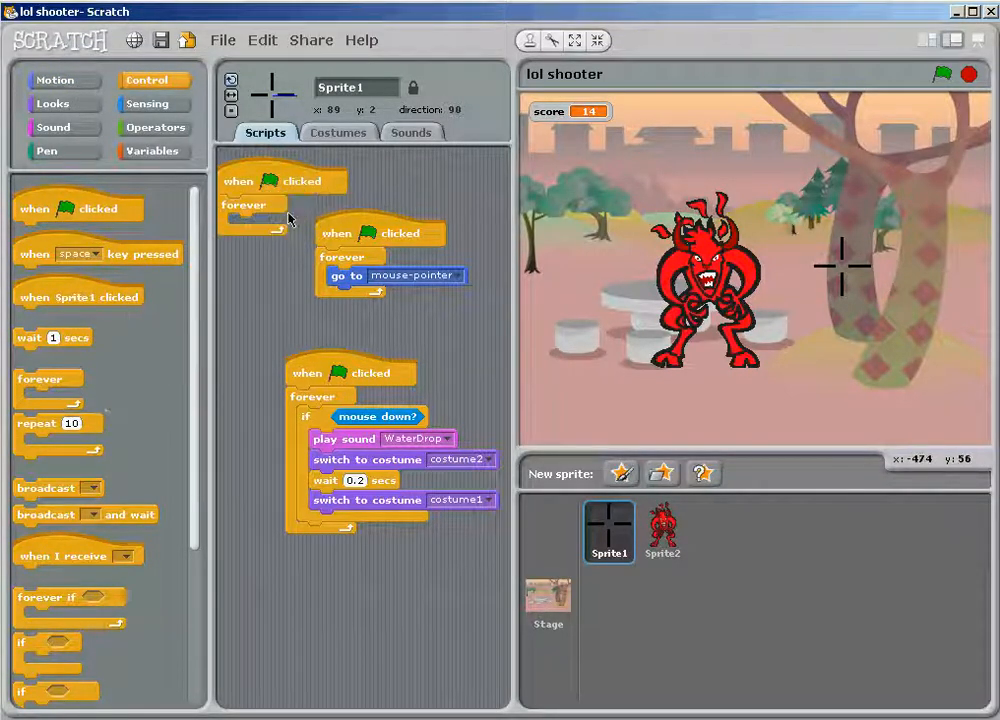
pyautogui.click(56, 80)
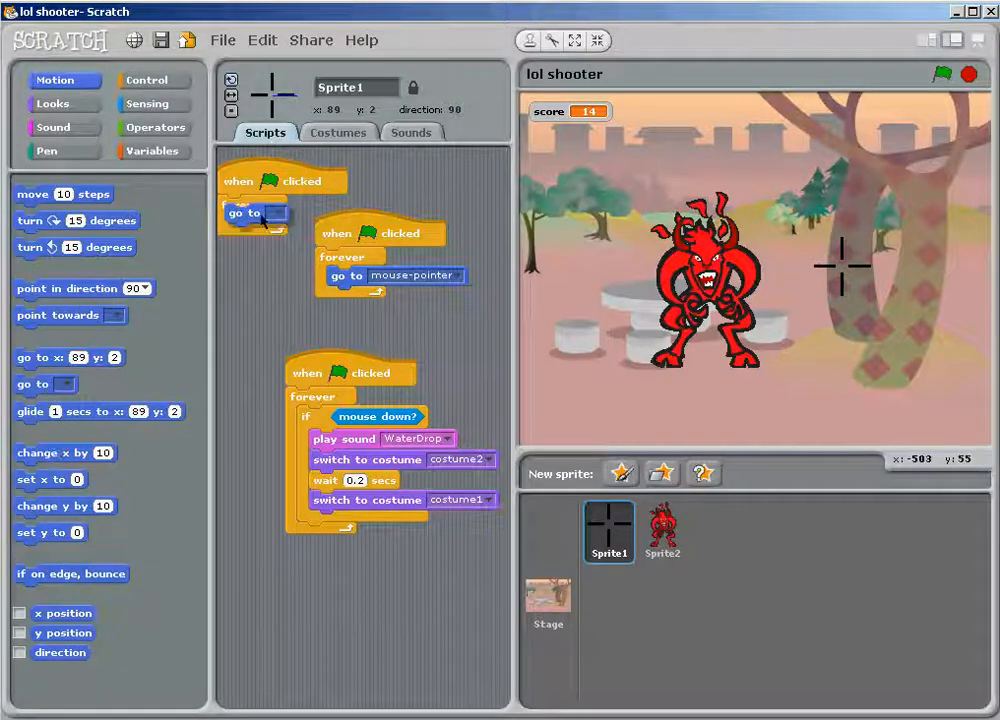
pyautogui.click(268, 216)
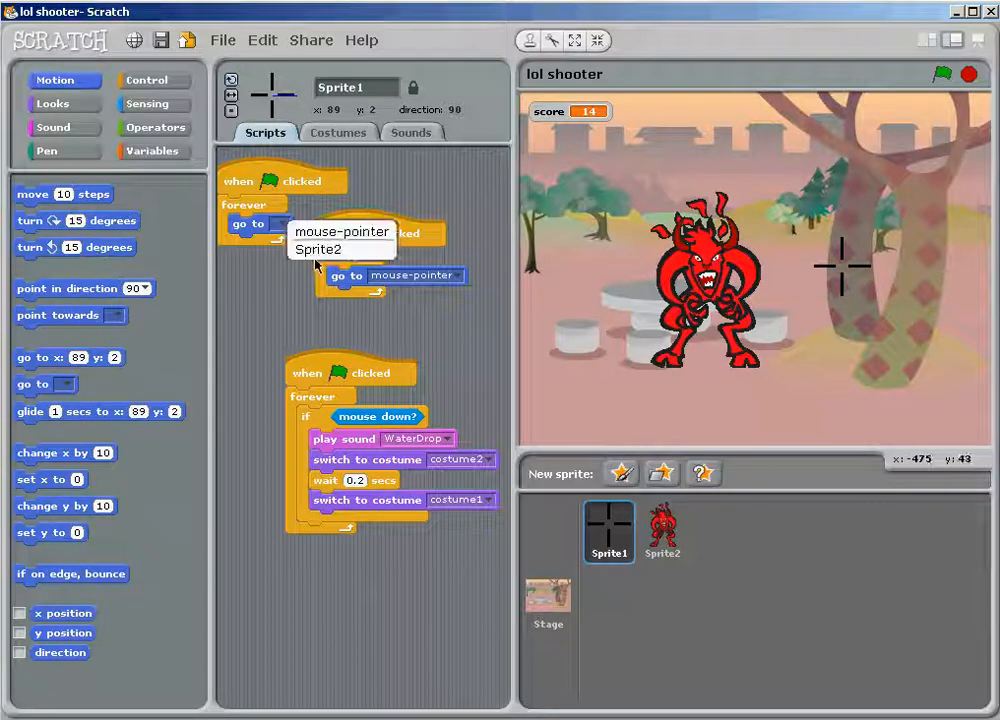
pyautogui.rightClick(290, 180)
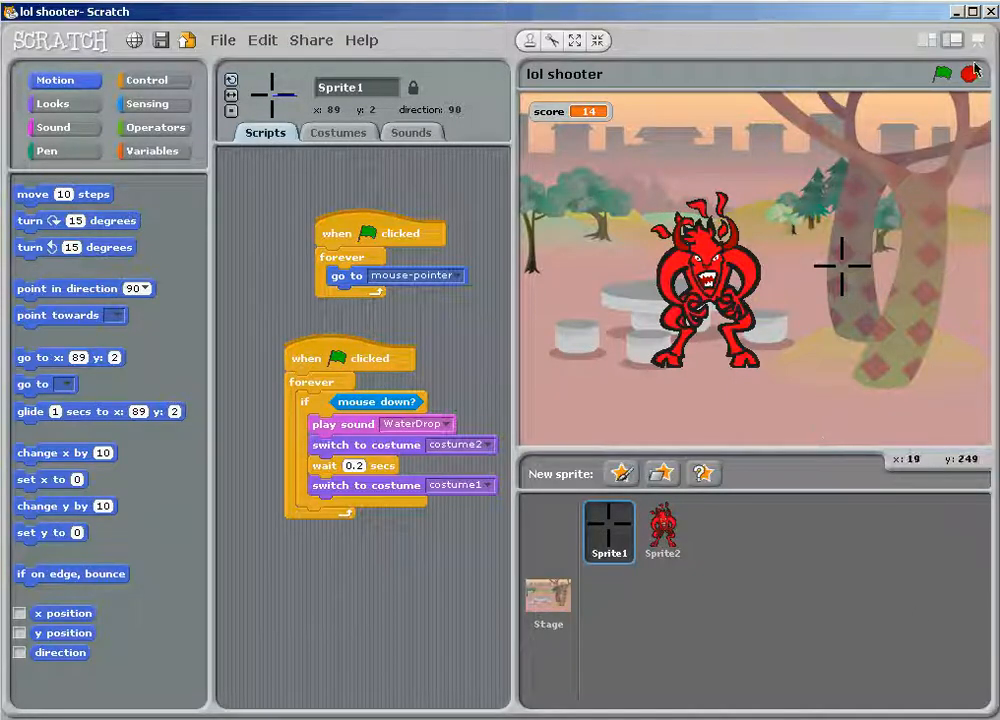
pyautogui.click(940, 72)
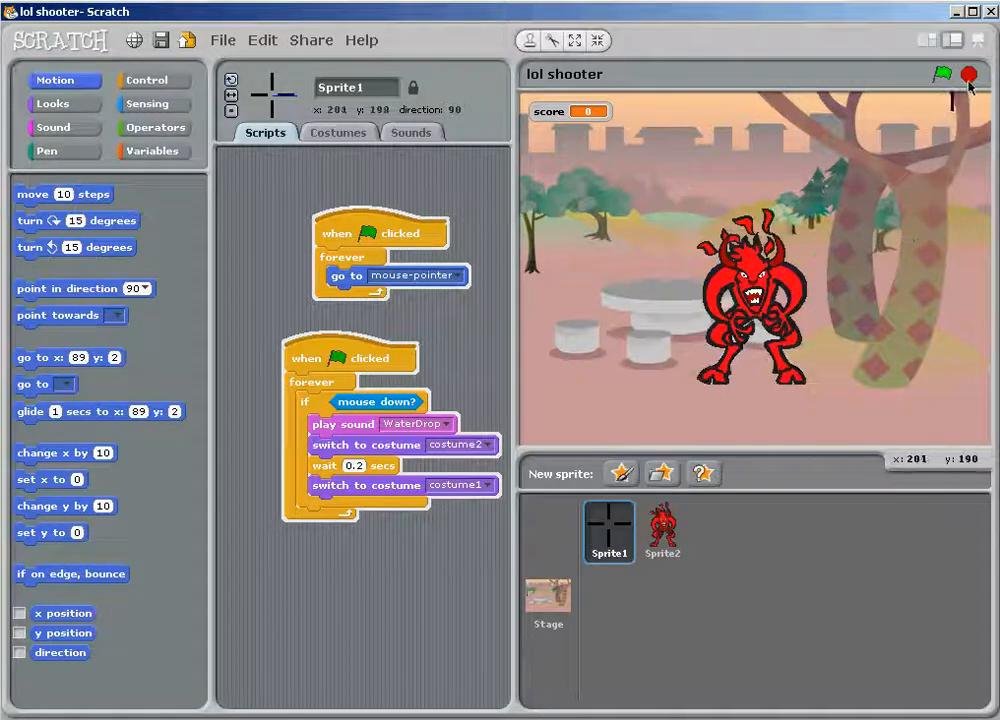
pyautogui.click(940, 72)
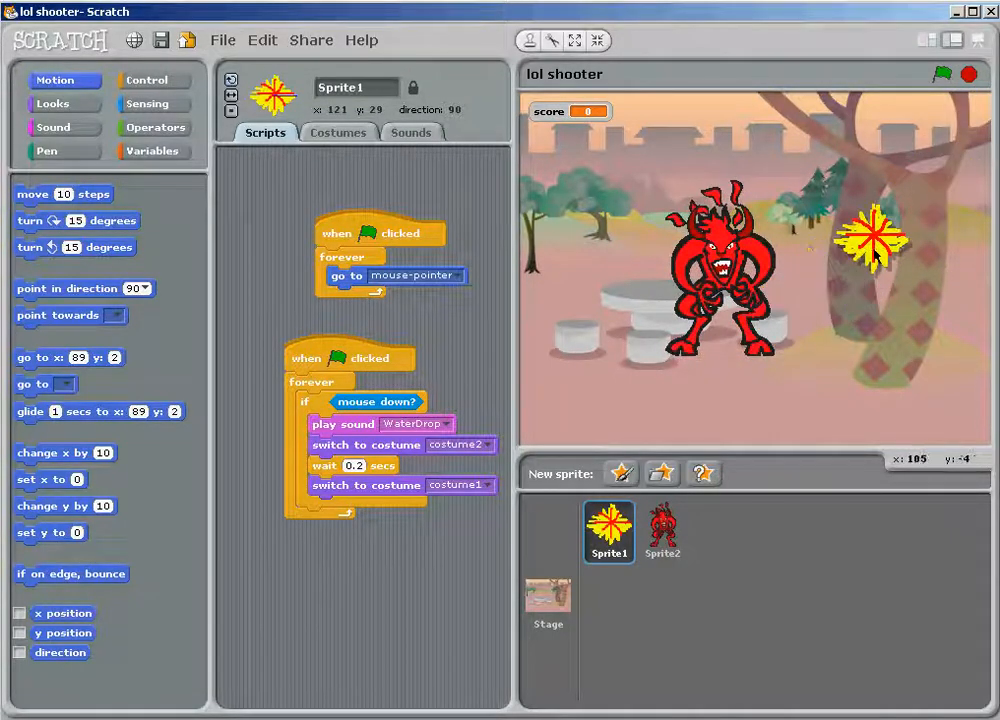
pyautogui.click(338, 132)
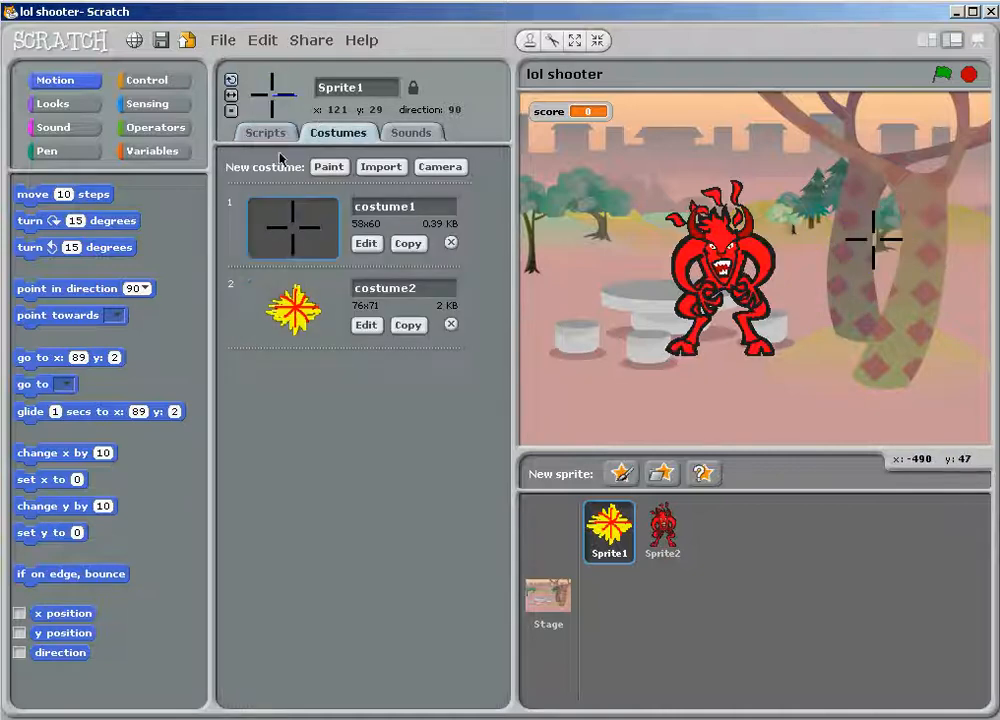
pyautogui.click(264, 132)
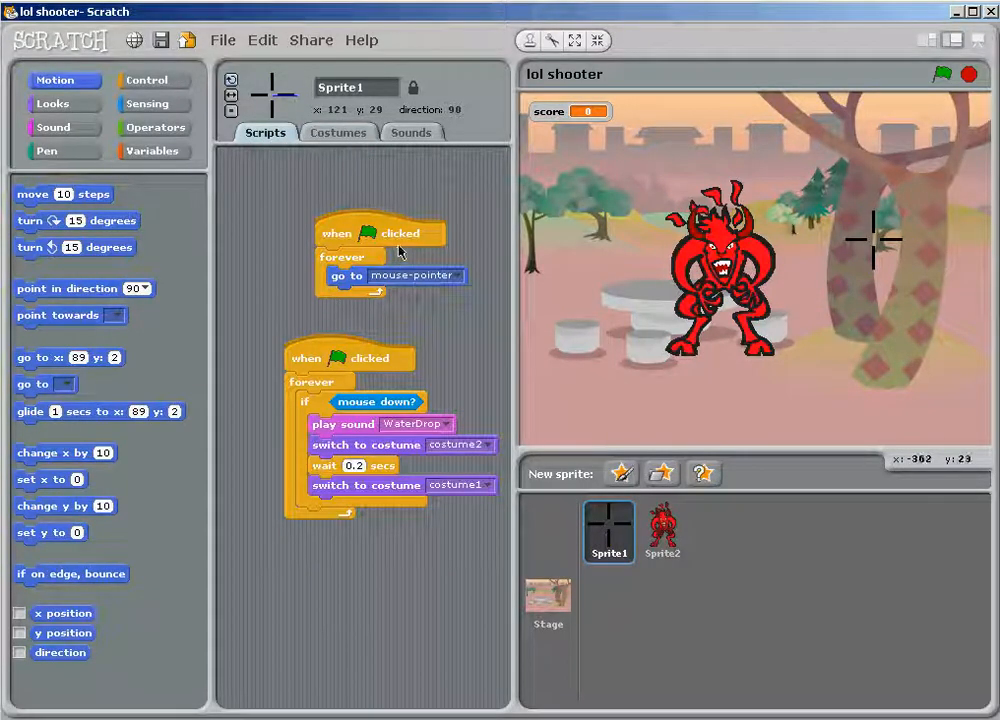
pyautogui.moveTo(204, 148)
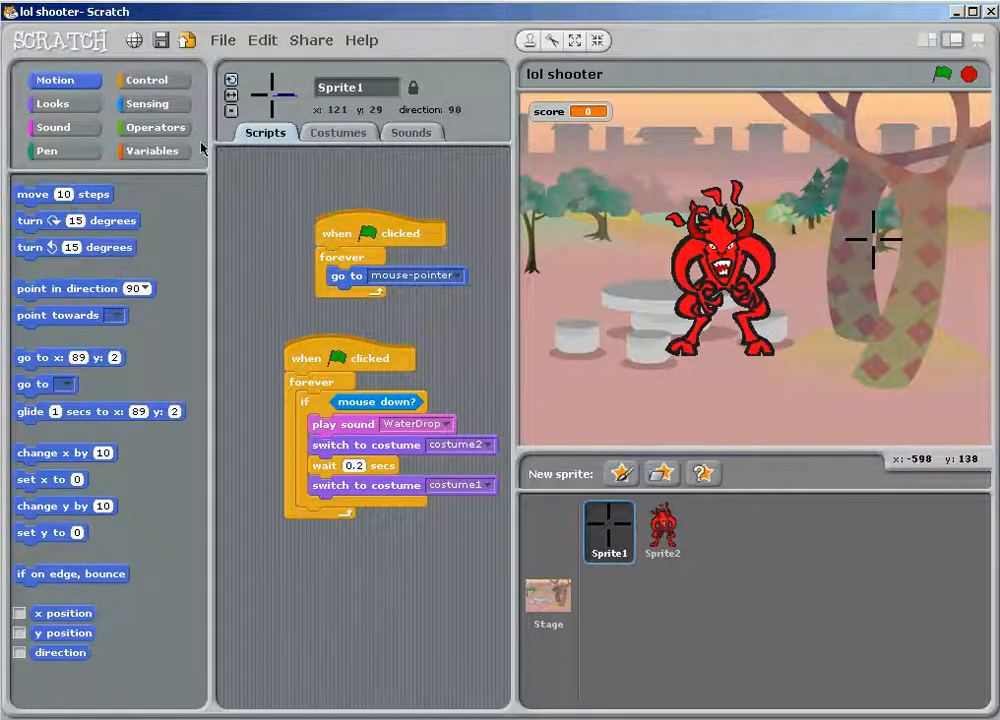
pyautogui.moveTo(332, 610)
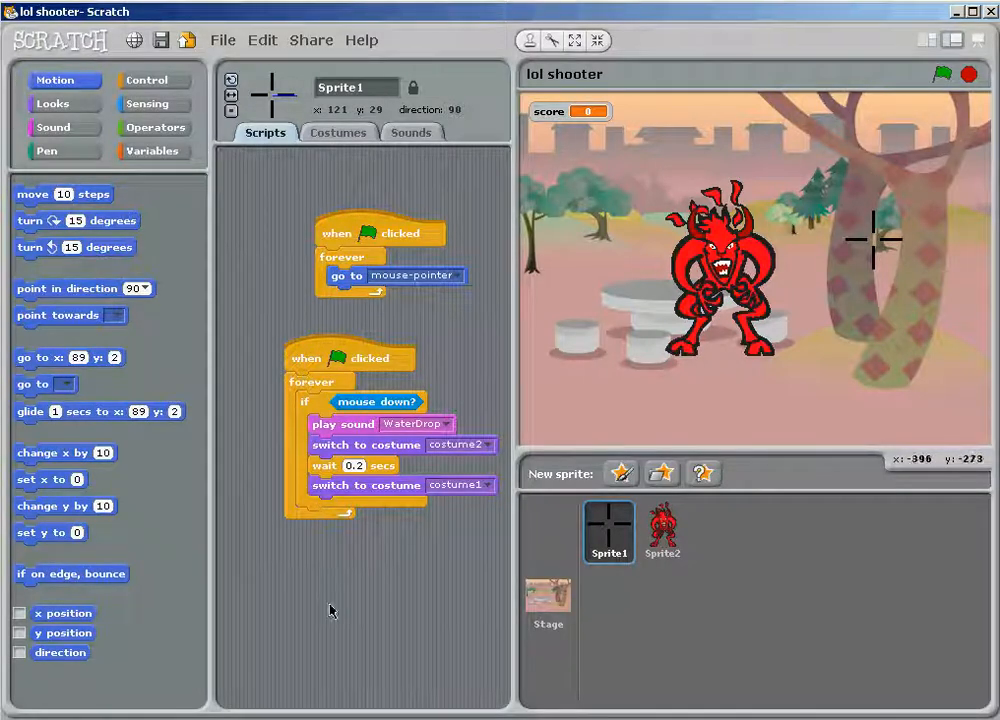
pyautogui.moveTo(322, 316)
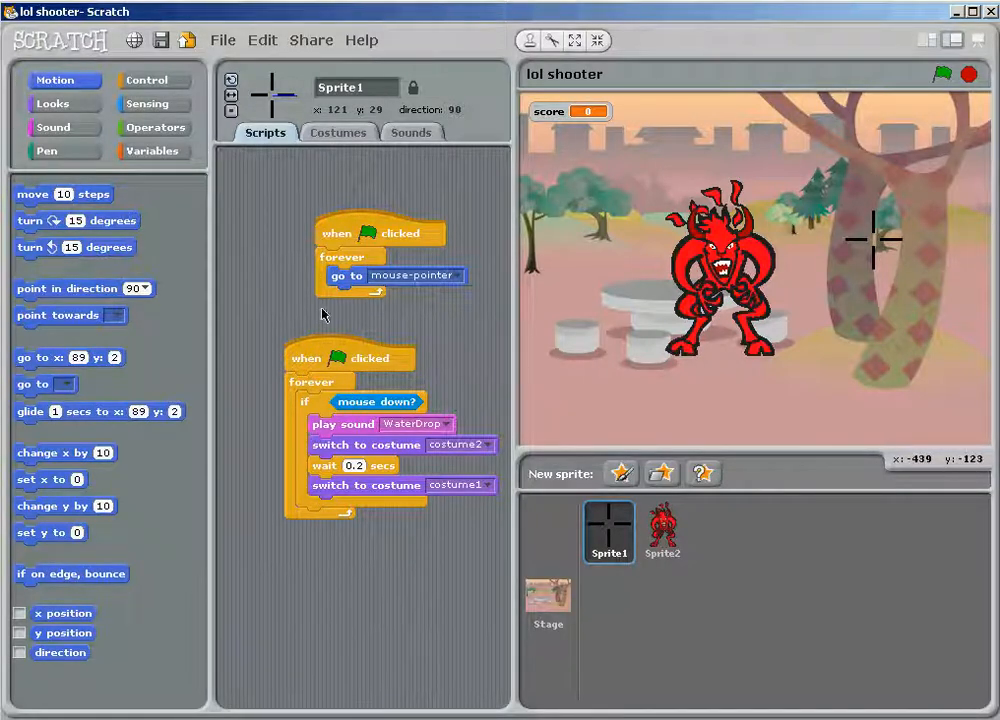
# - Add a green-flag script that switches the crosshair to costume1, after checking costume names
pyautogui.click(152, 80)
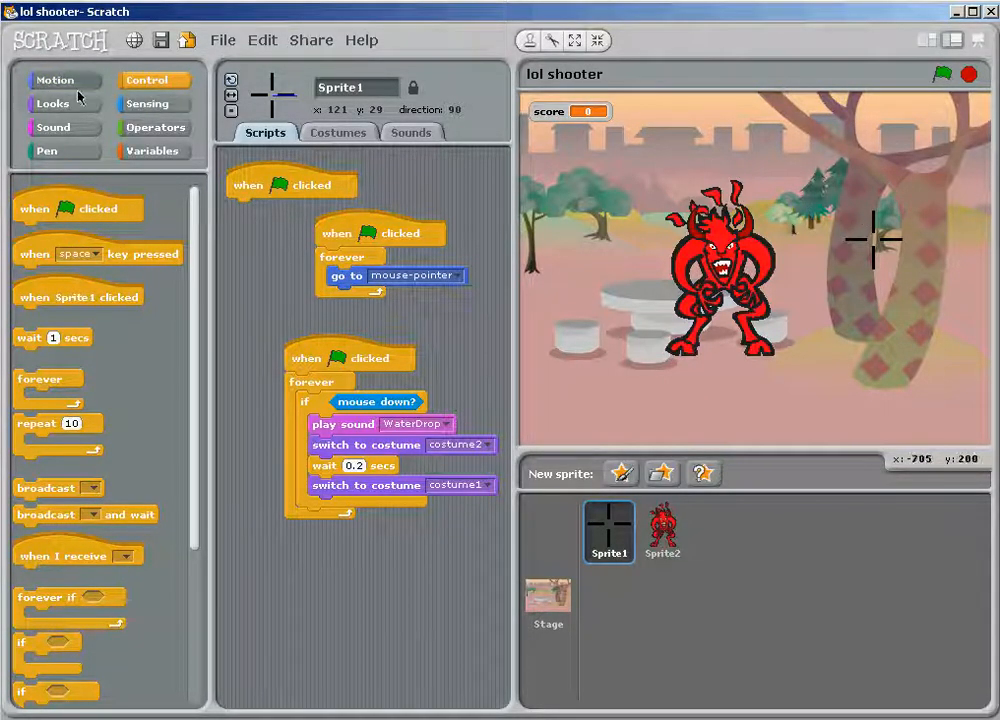
pyautogui.click(52, 104)
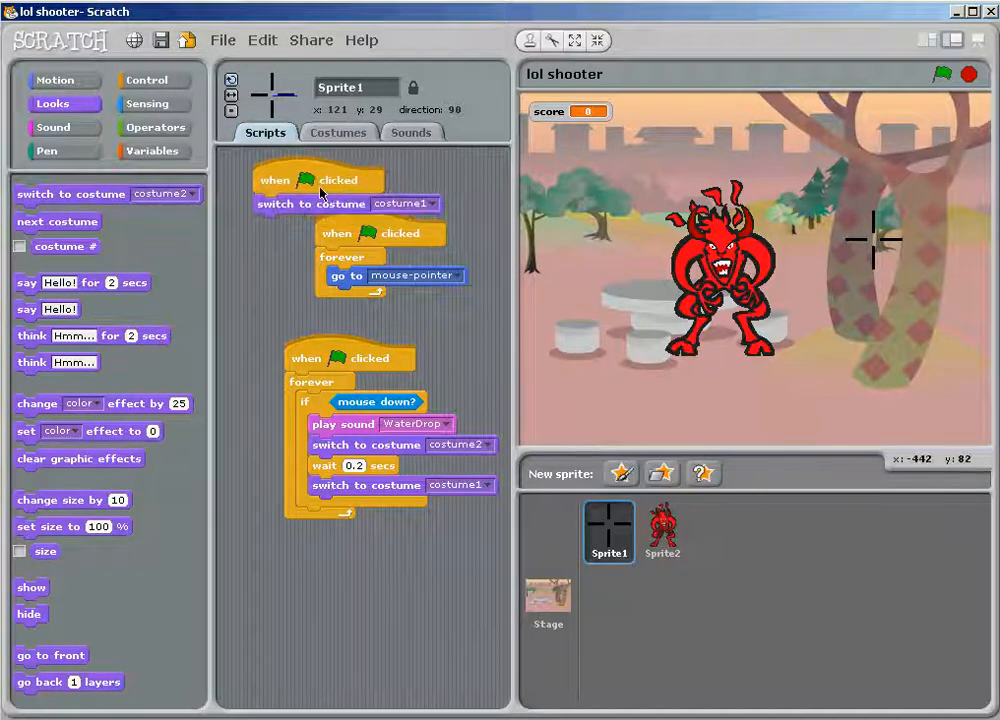
pyautogui.click(338, 132)
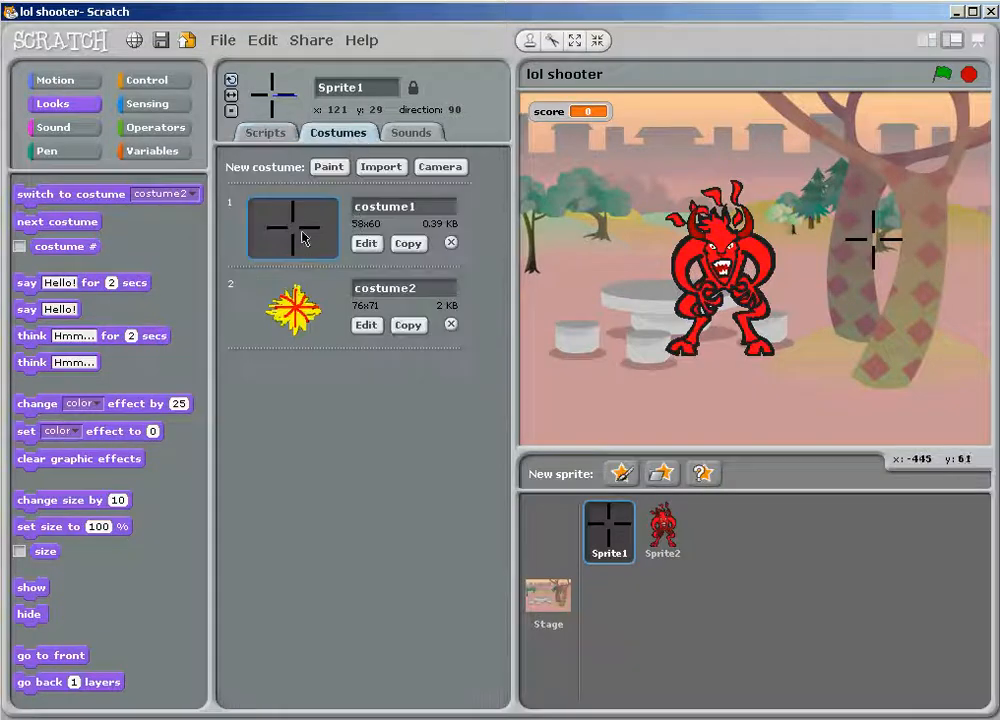
pyautogui.click(264, 132)
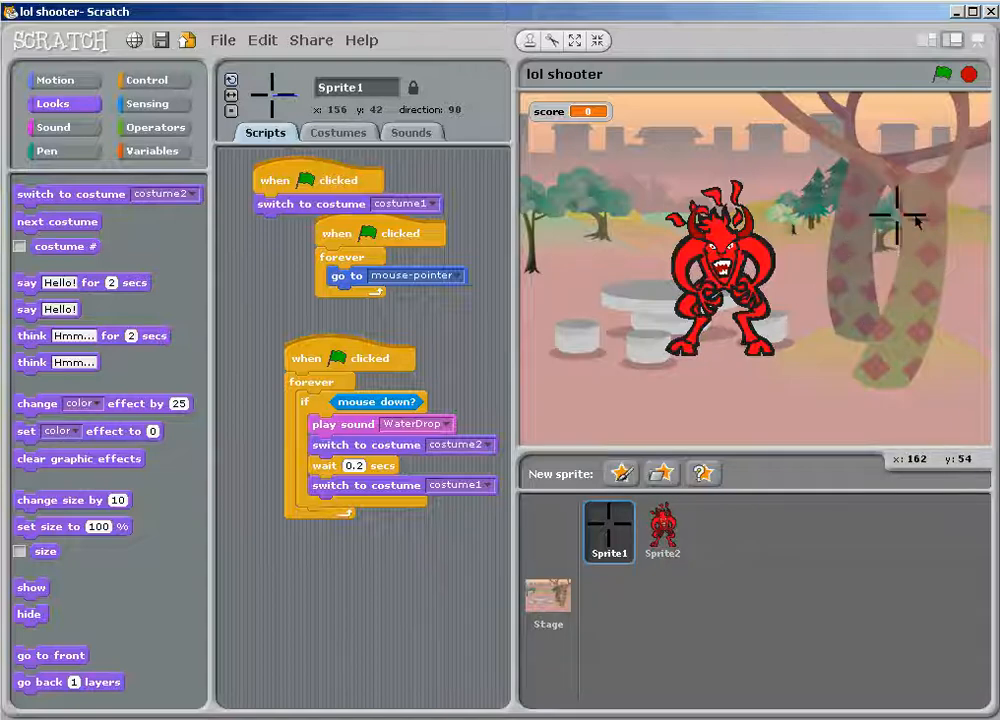
pyautogui.moveTo(862, 268)
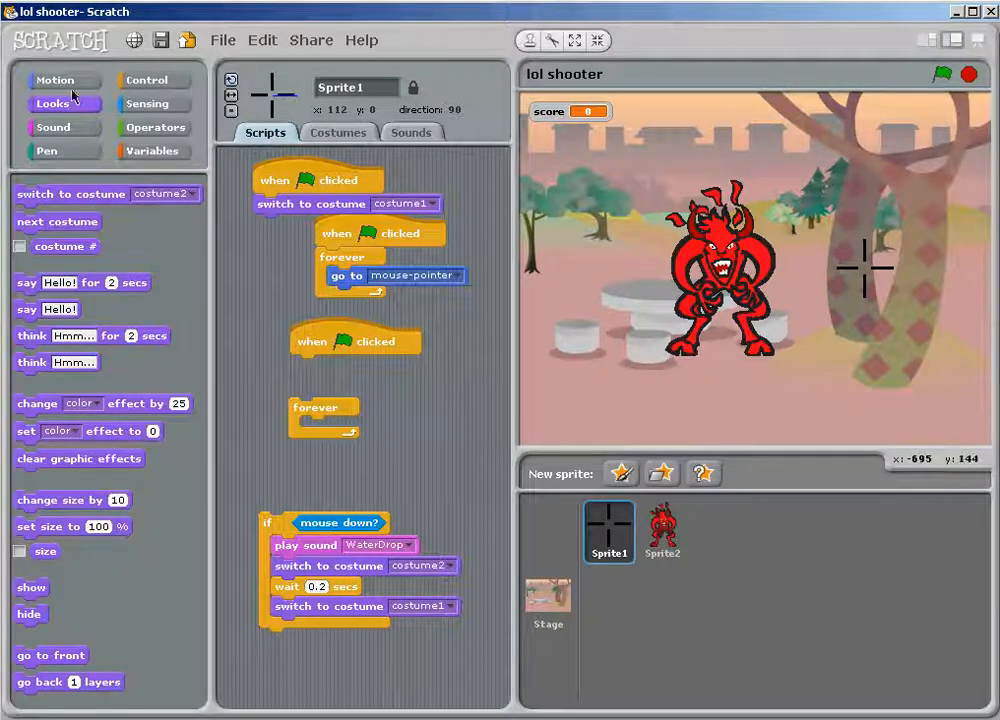
# - Reassemble the crosshair's firing script, then select the Stage
pyautogui.click(56, 80)
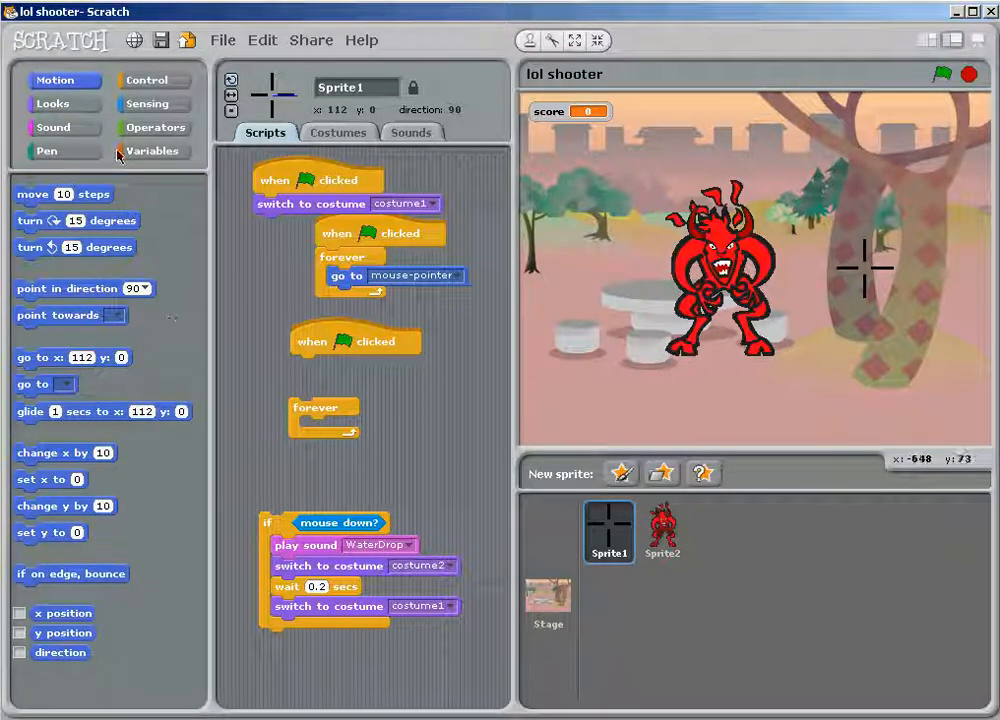
pyautogui.click(152, 104)
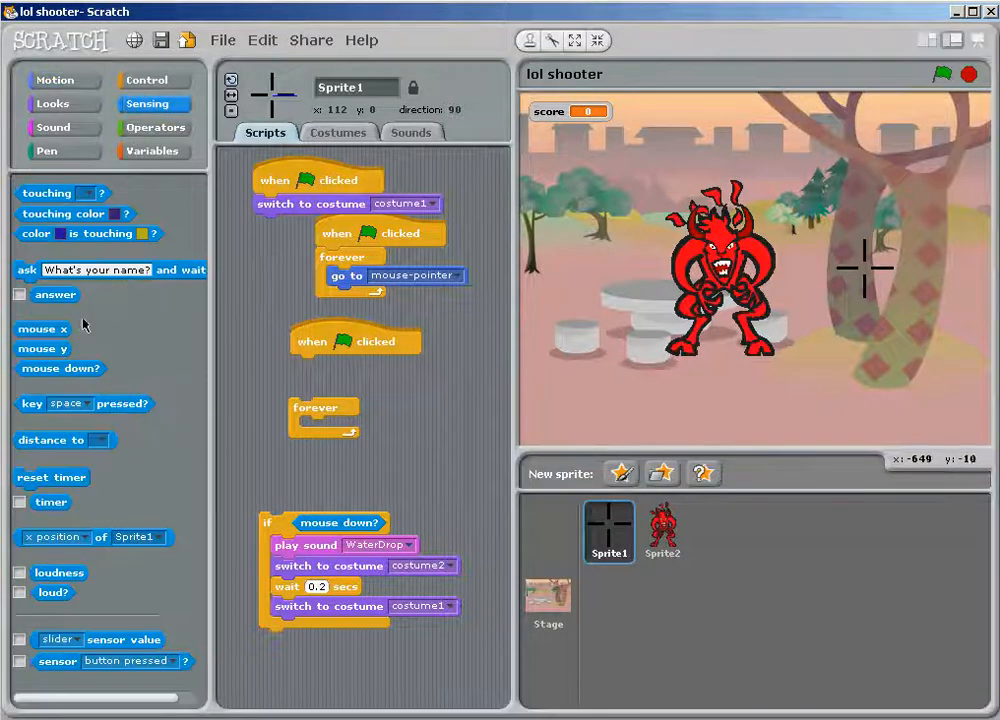
pyautogui.moveTo(60, 368); pyautogui.dragTo(424, 472)
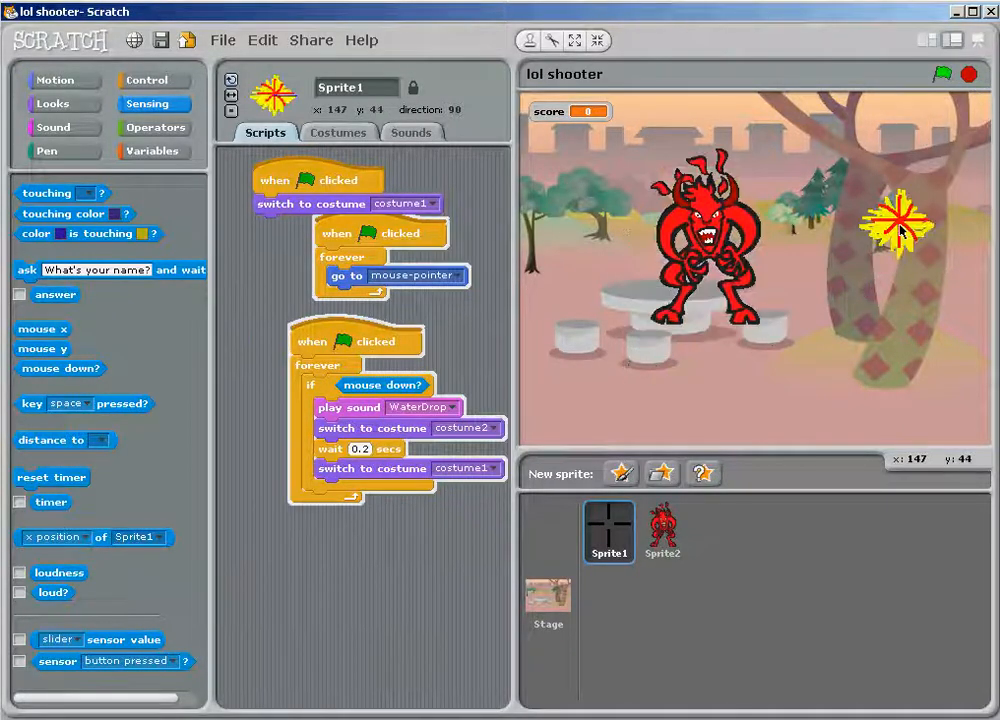
pyautogui.click(548, 600)
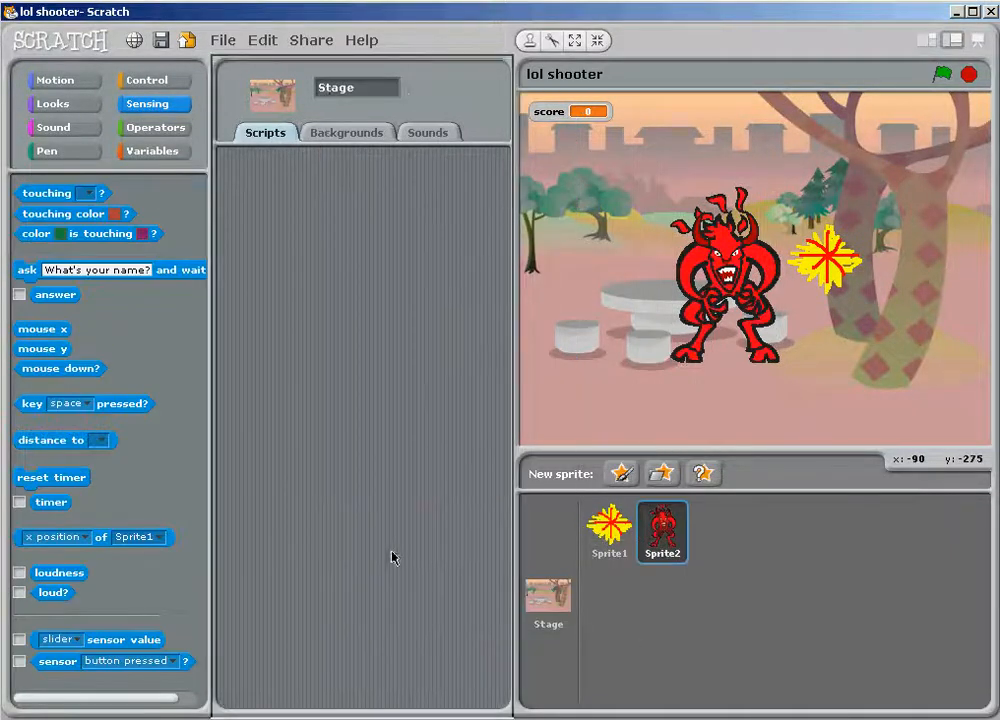
# - Pull the devil's random-move, point, wait and bounce blocks out of its forever loop
pyautogui.click(660, 532)
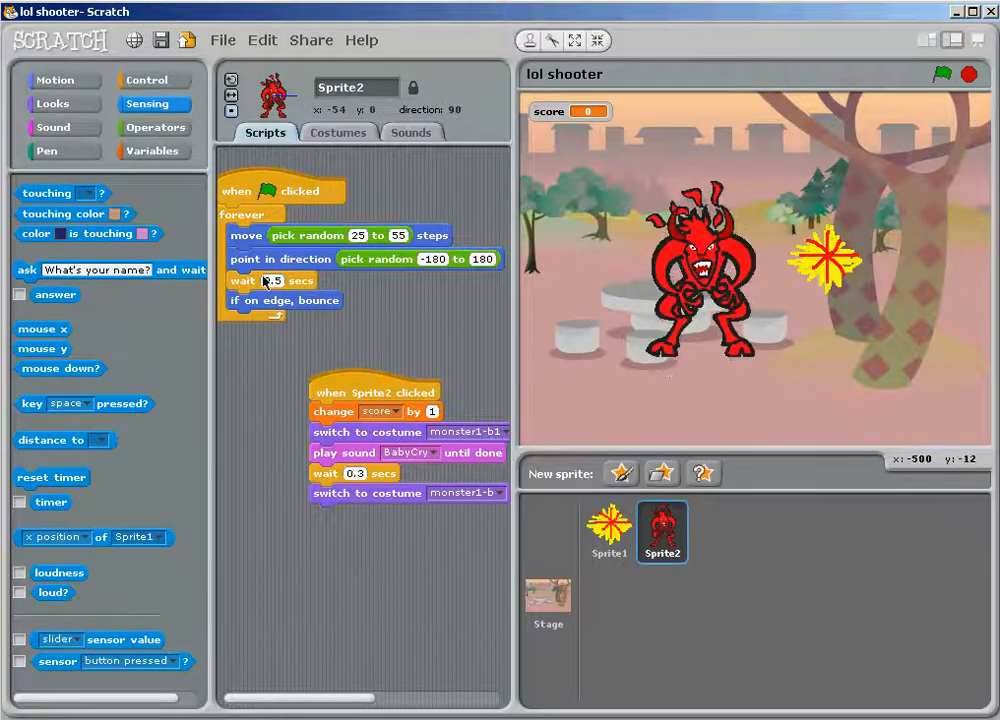
pyautogui.moveTo(294, 204)
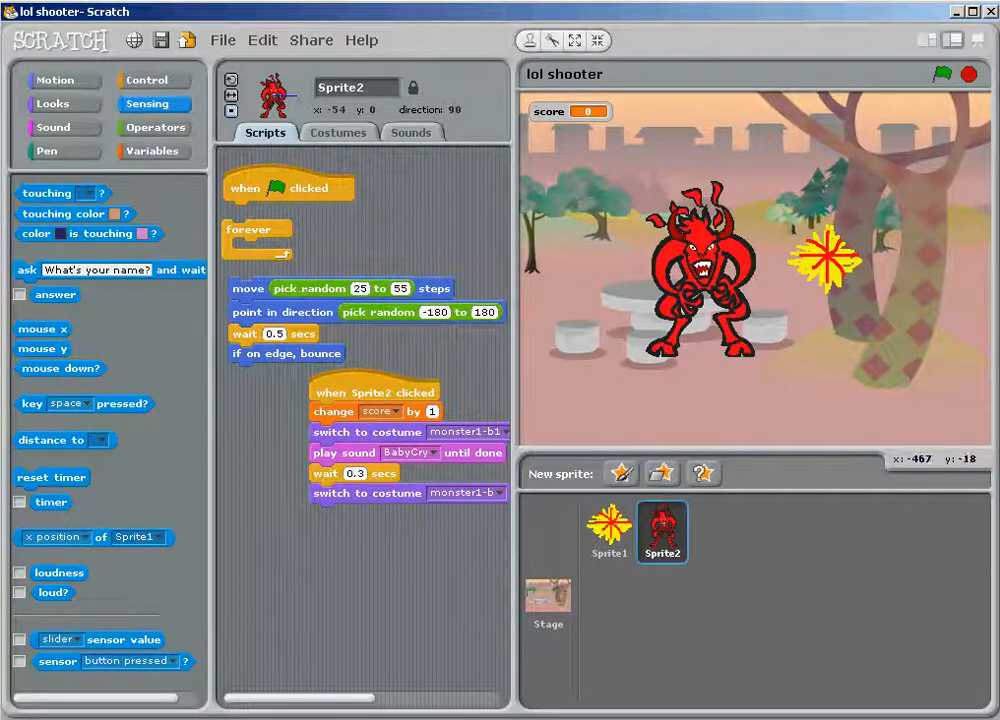
pyautogui.moveTo(310, 288); pyautogui.dragTo(404, 246)
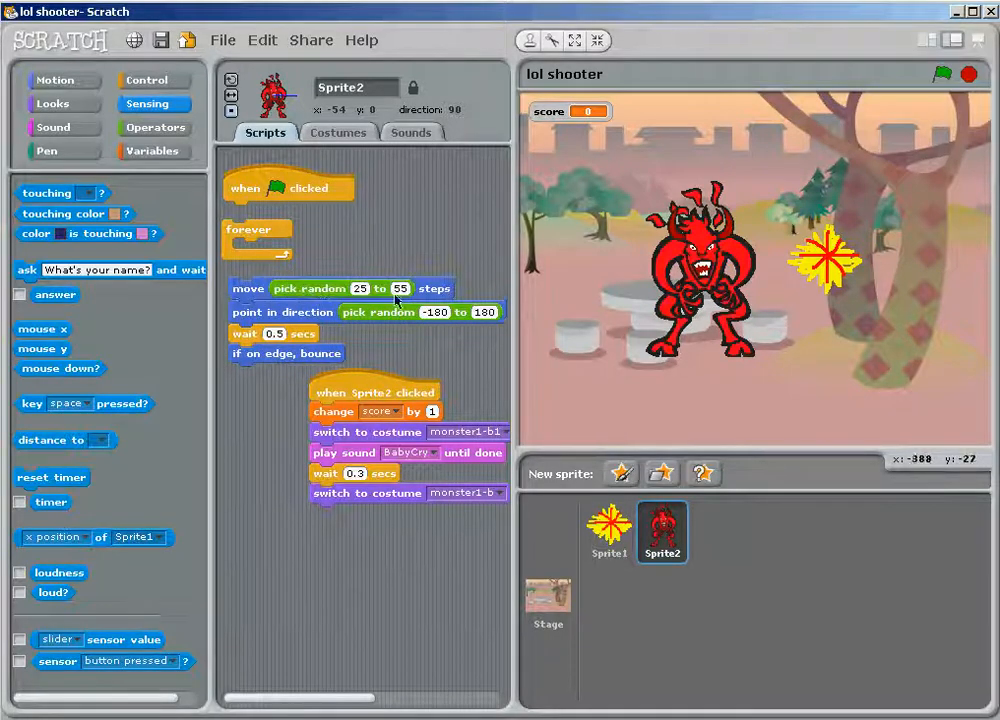
pyautogui.click(154, 128)
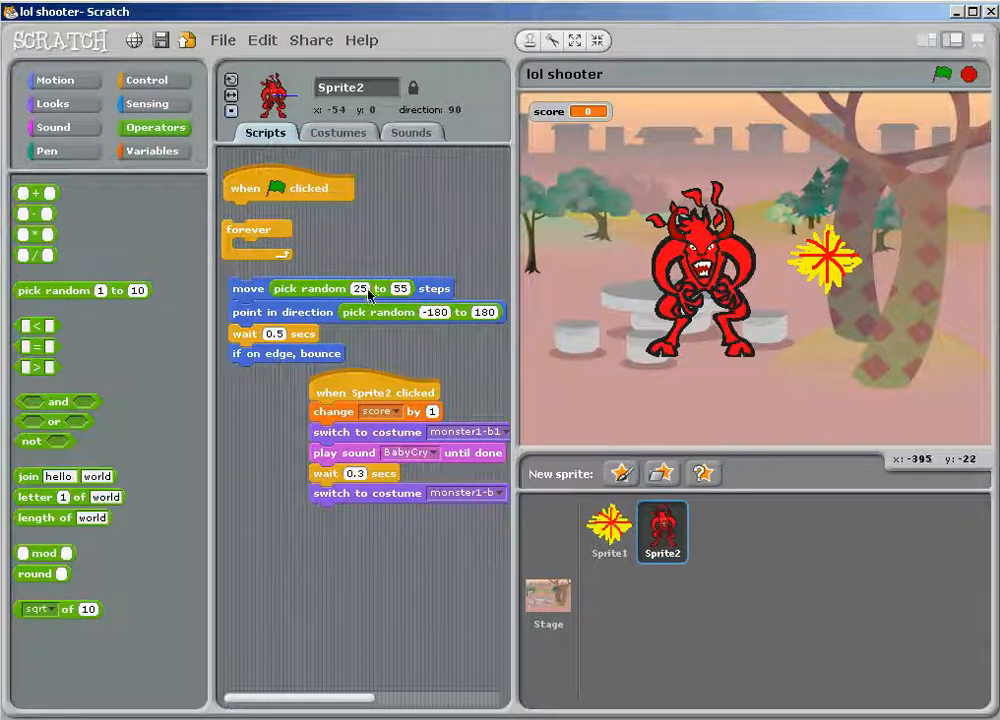
pyautogui.moveTo(420, 288)
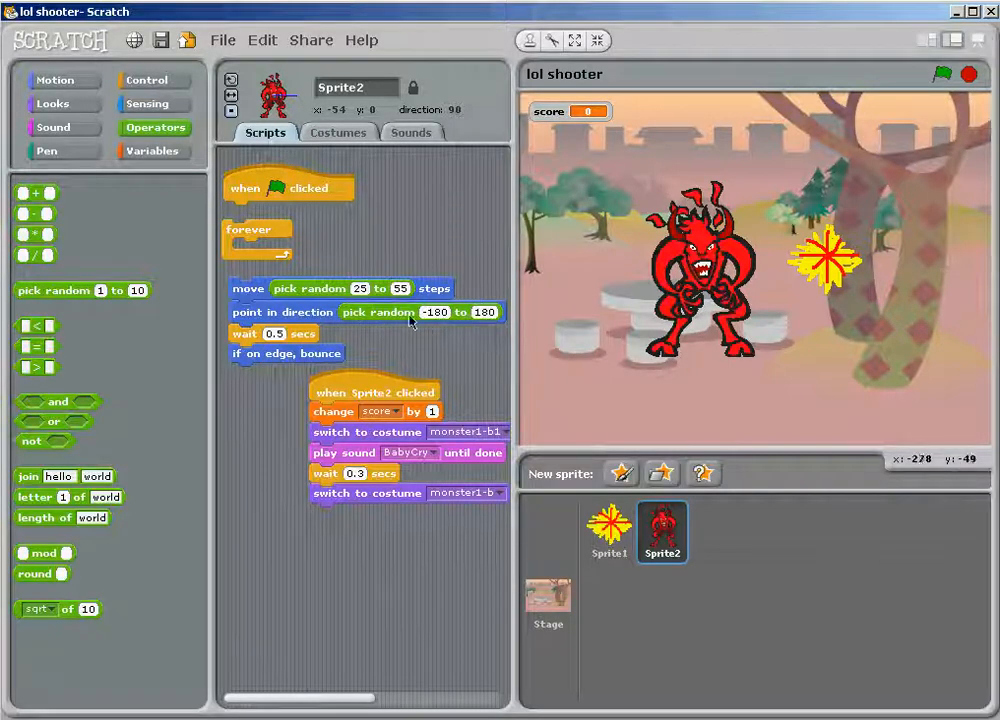
pyautogui.moveTo(436, 318)
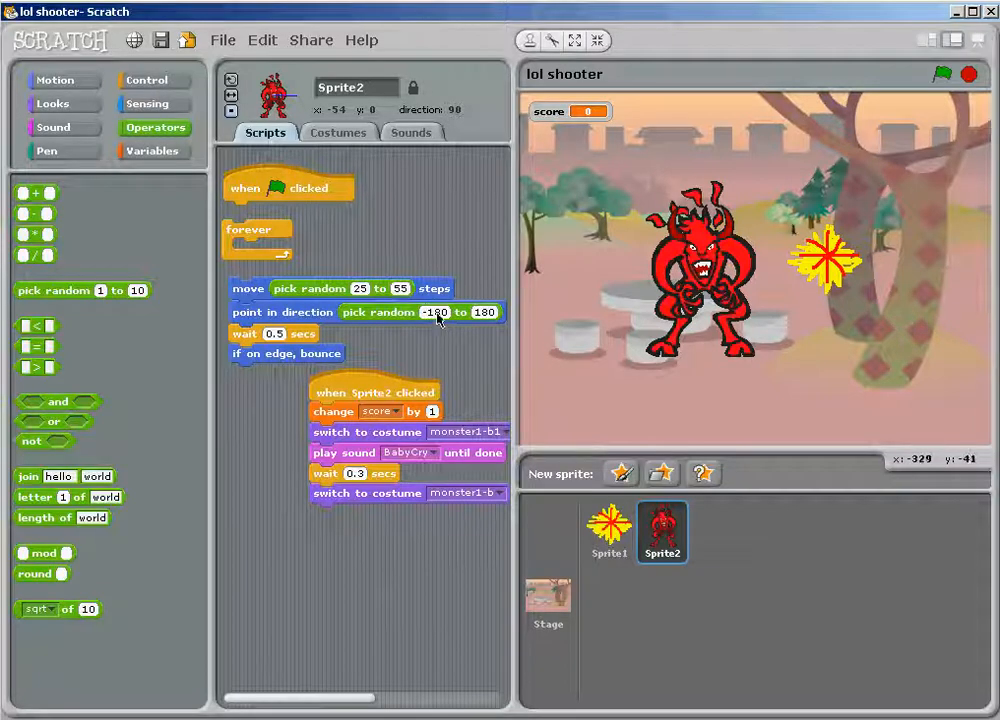
pyautogui.moveTo(450, 320)
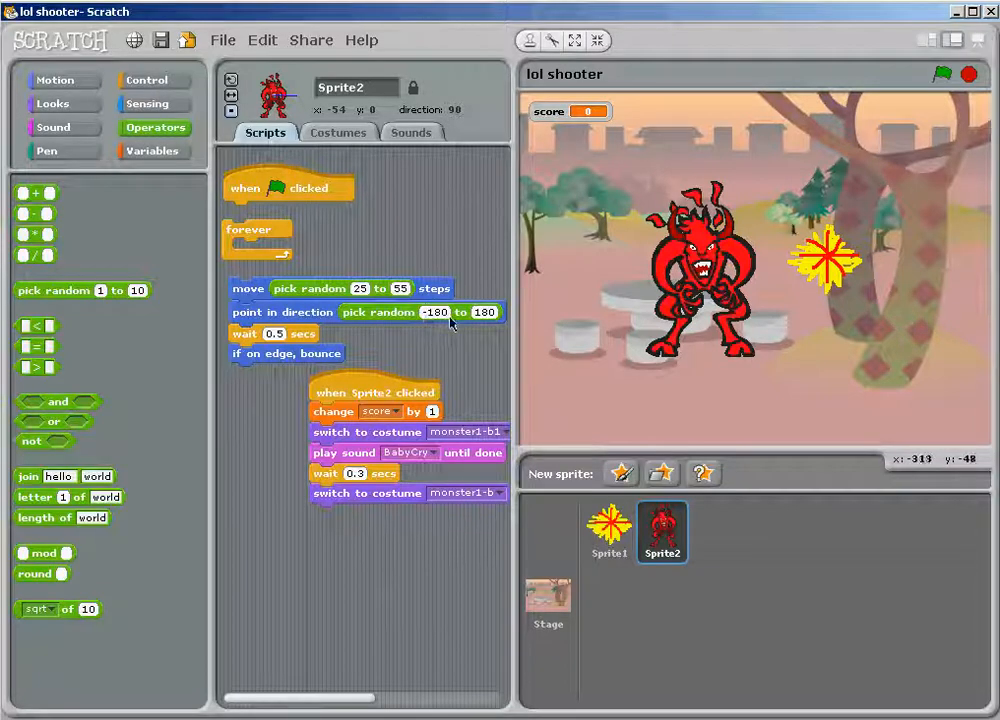
pyautogui.moveTo(496, 320)
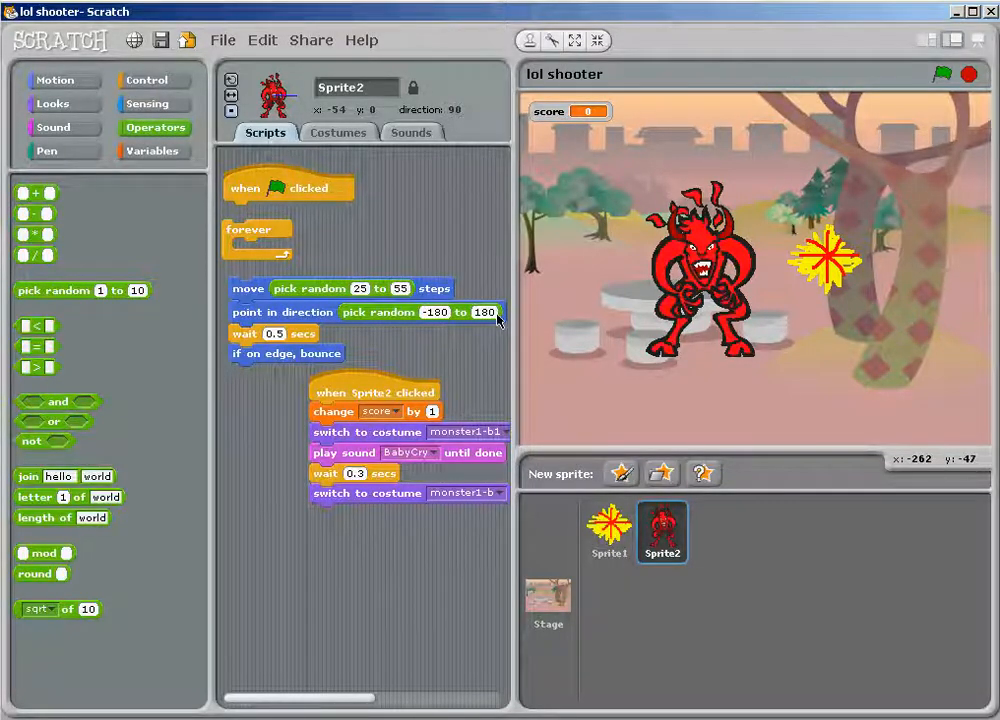
pyautogui.moveTo(636, 284)
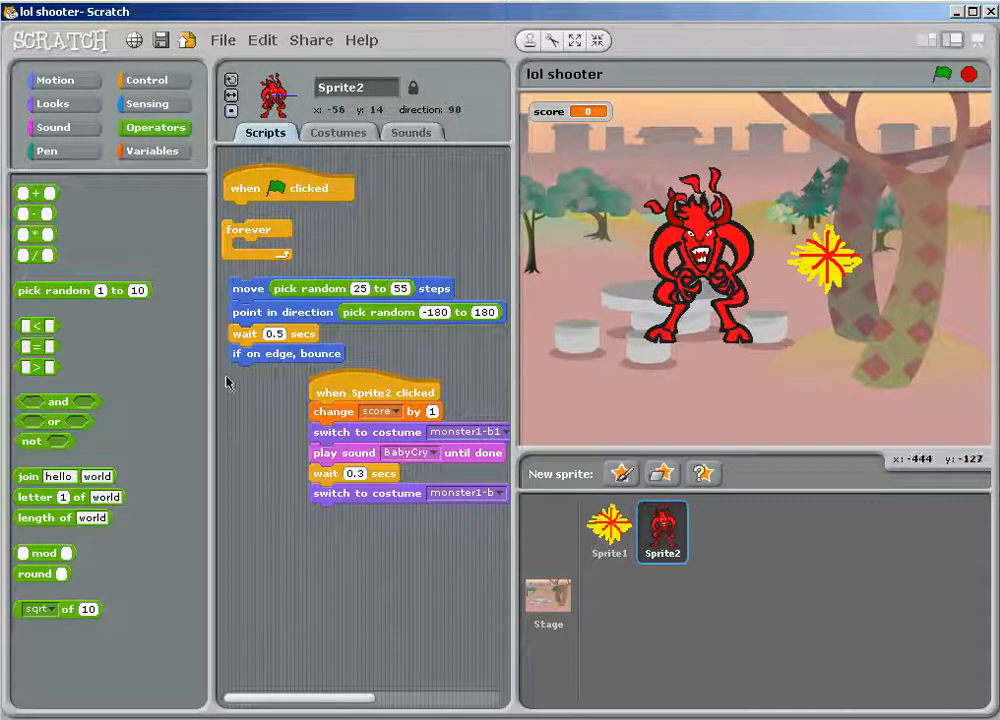
pyautogui.moveTo(256, 364)
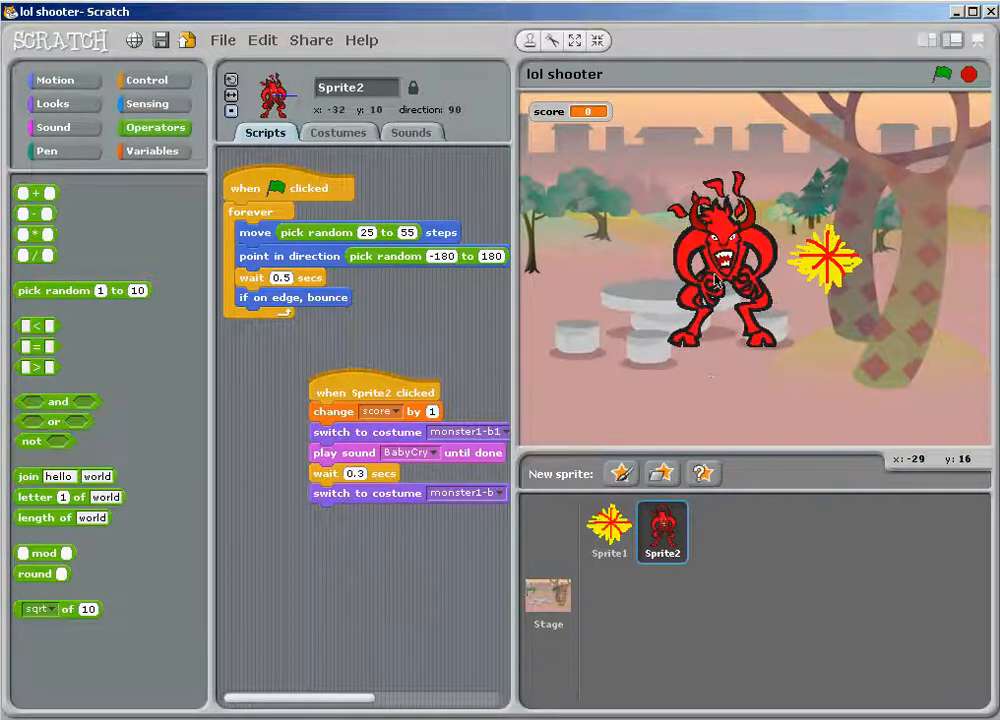
pyautogui.moveTo(668, 184)
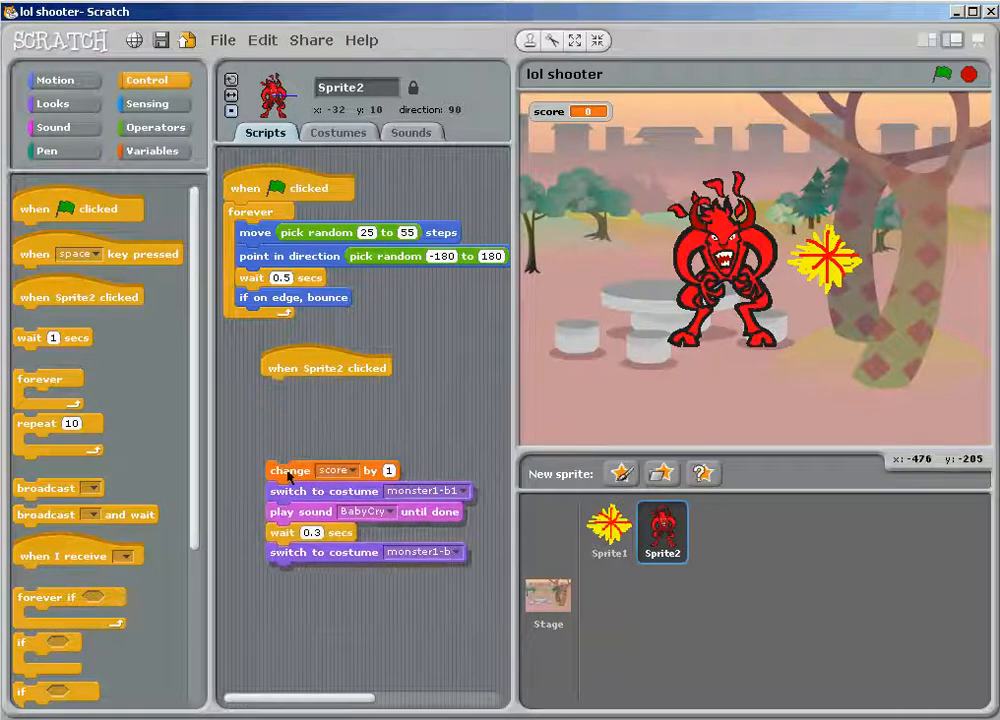
# - Create a new global variable named kills, shown on the stage under score
pyautogui.click(152, 152)
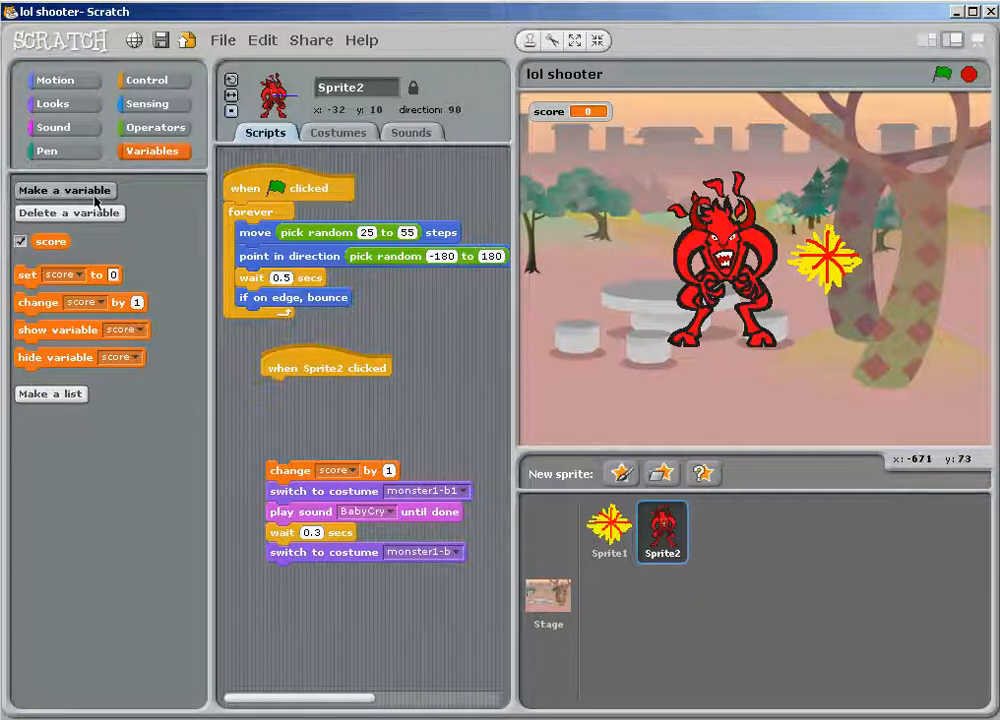
pyautogui.click(64, 188)
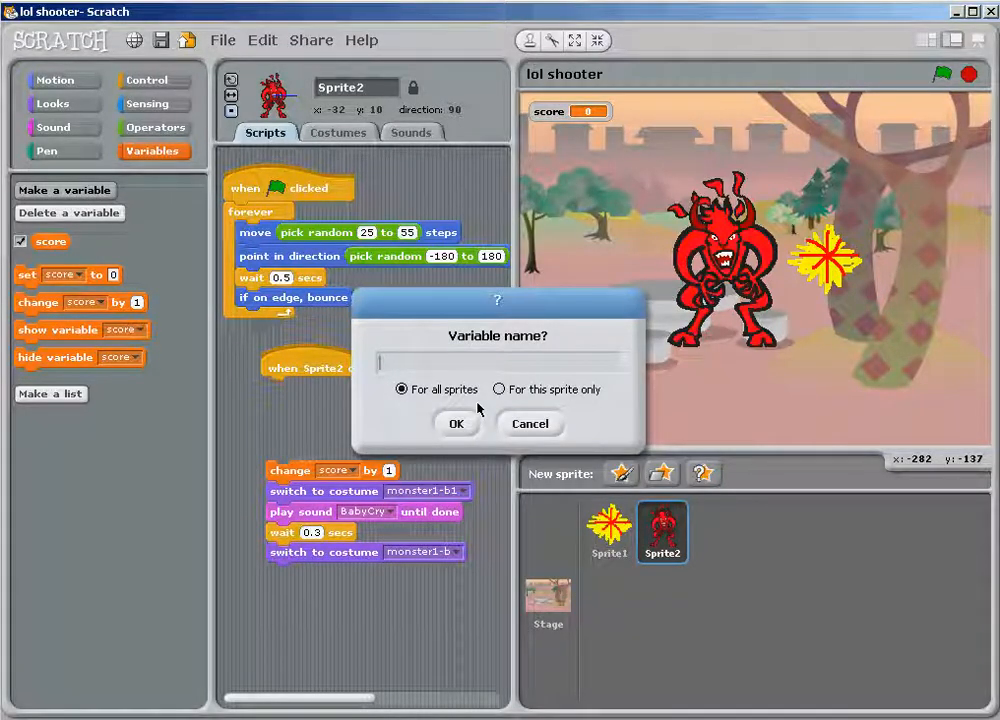
pyautogui.write('kills')
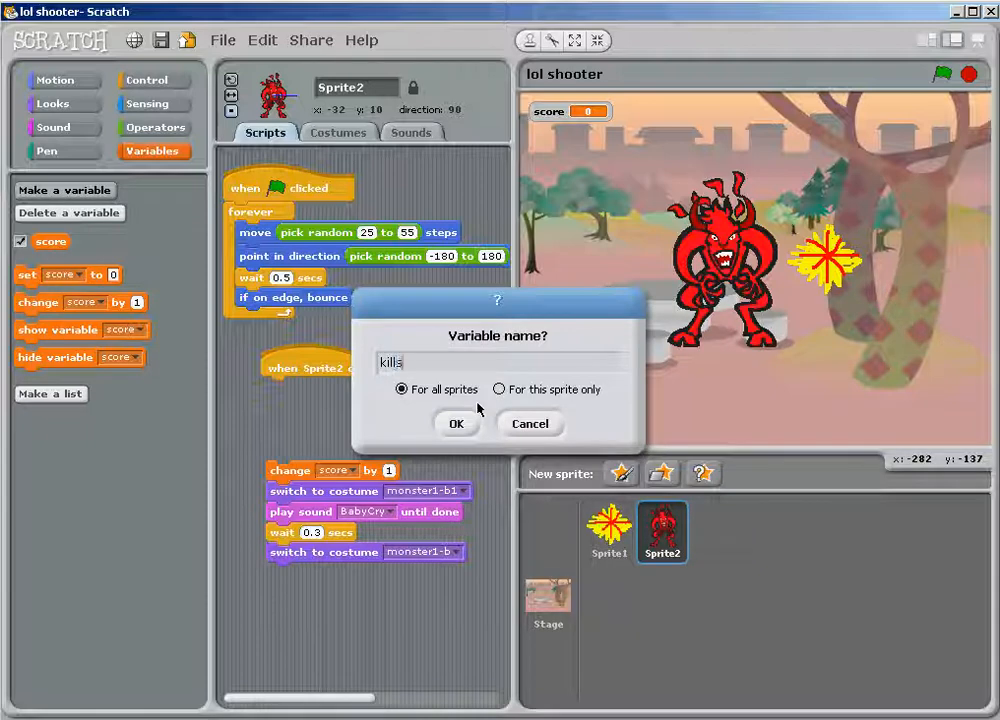
pyautogui.click(456, 424)
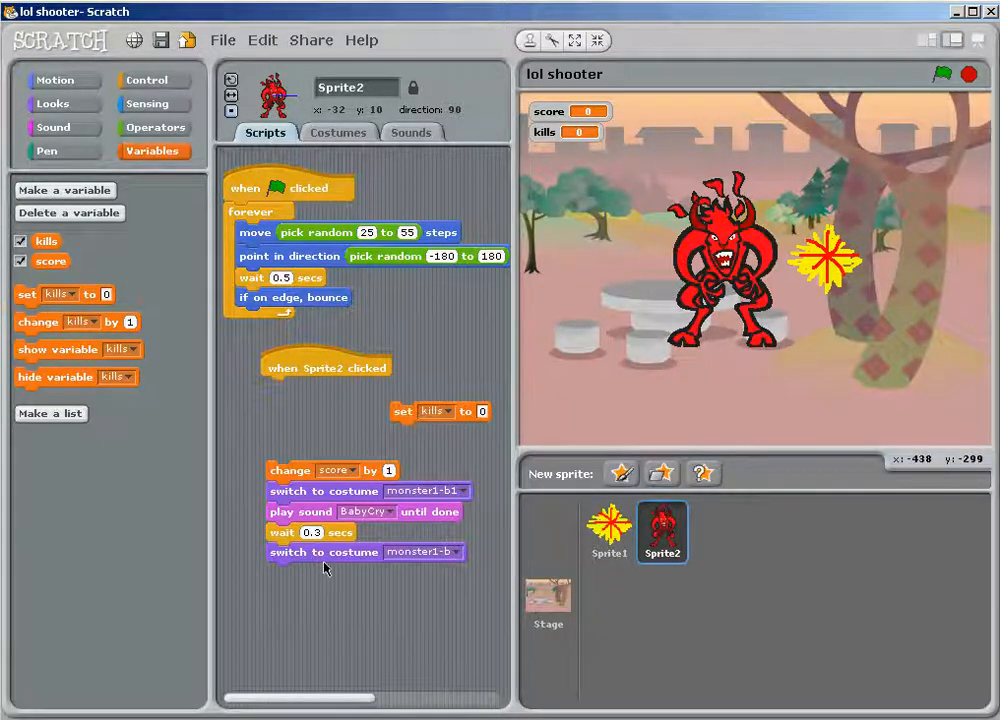
pyautogui.moveTo(292, 548)
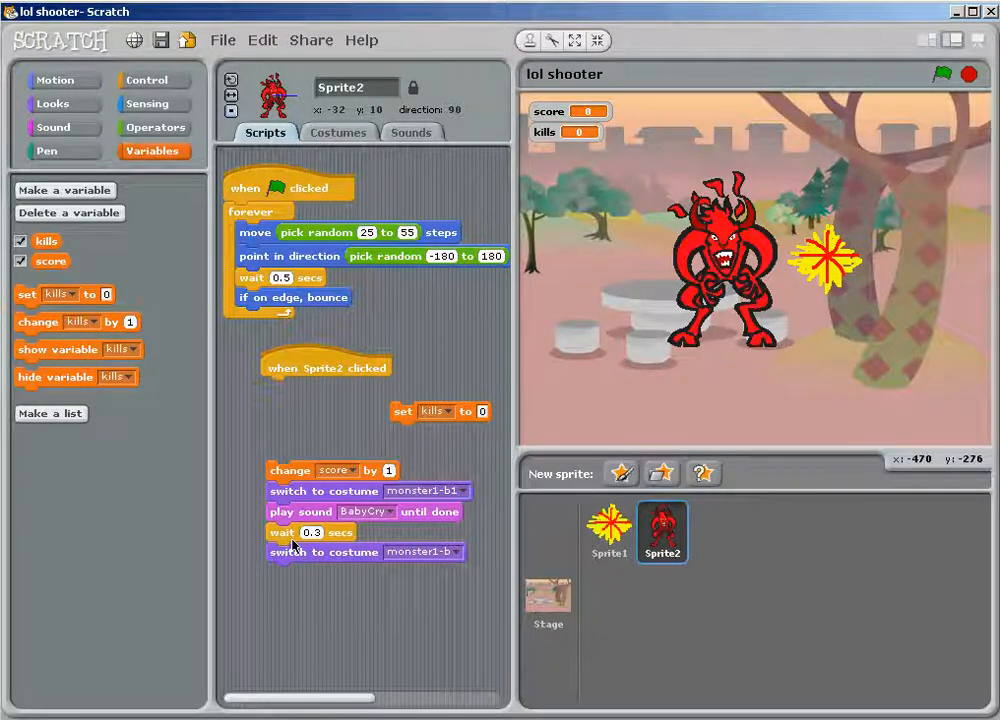
pyautogui.moveTo(392, 342)
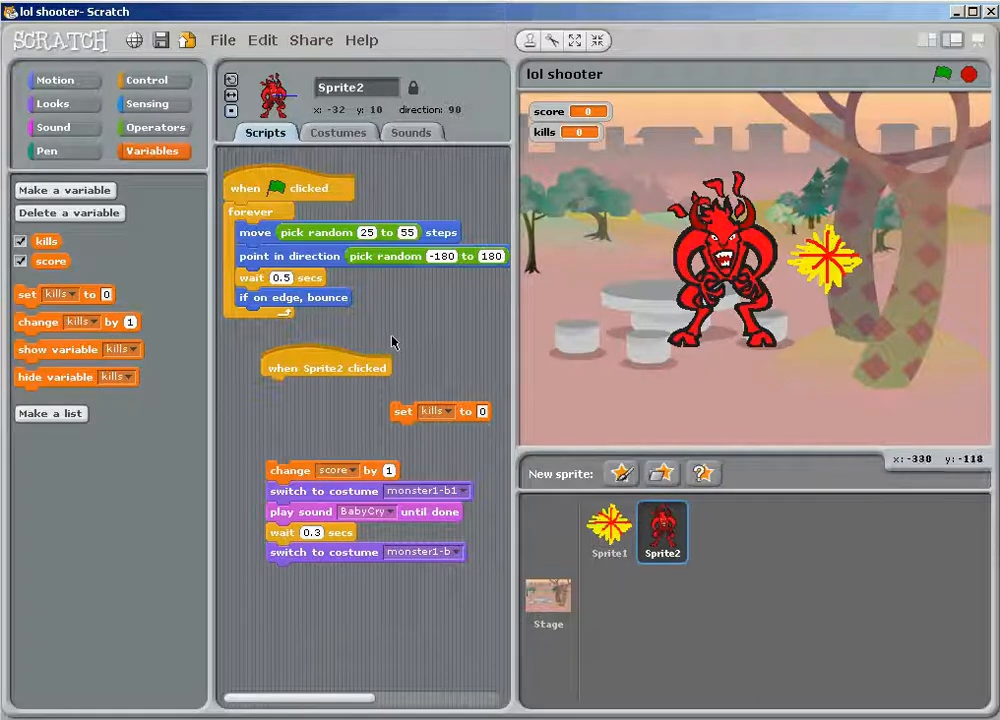
pyautogui.moveTo(536, 488)
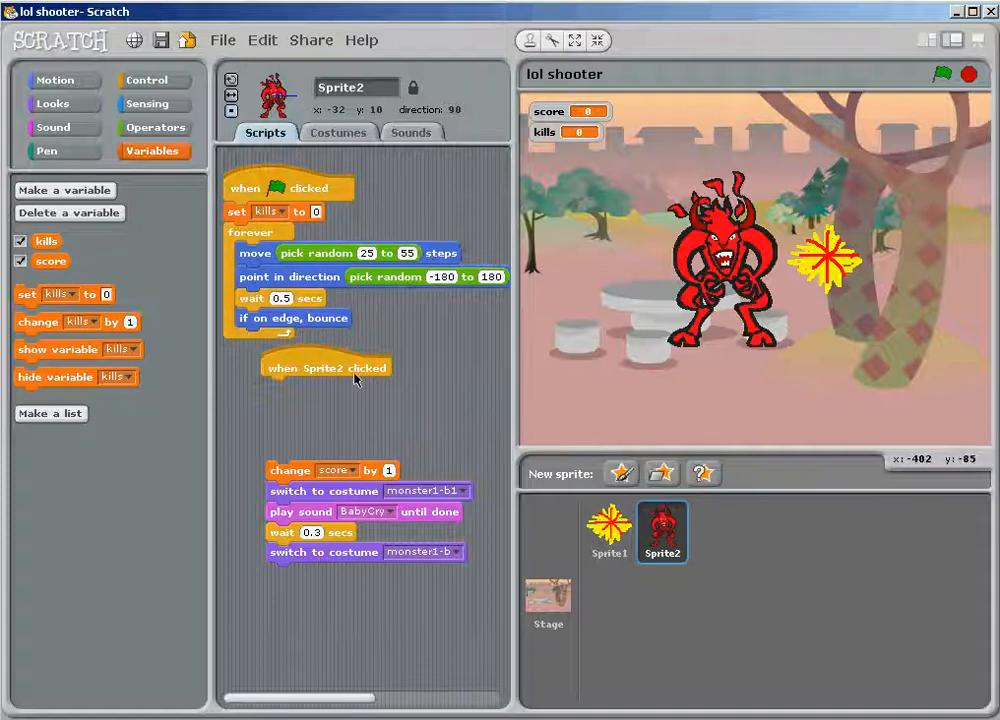
# - Attach the Sprite2-clicked hat to 'change score by 1' and start the game to test
pyautogui.moveTo(324, 368); pyautogui.dragTo(364, 386)
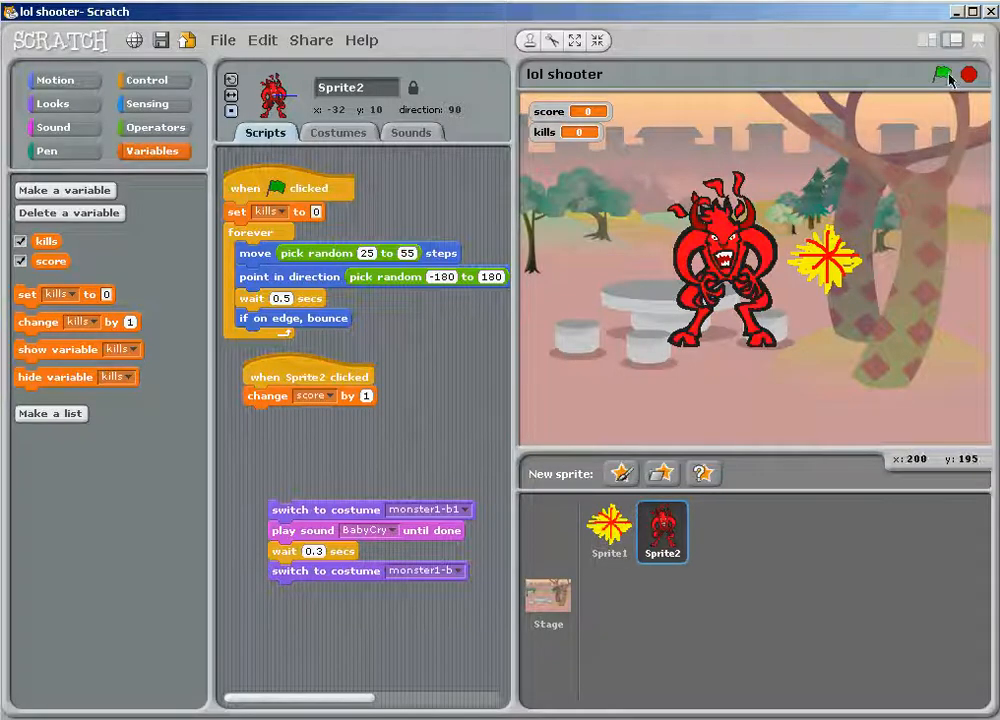
pyautogui.click(940, 74)
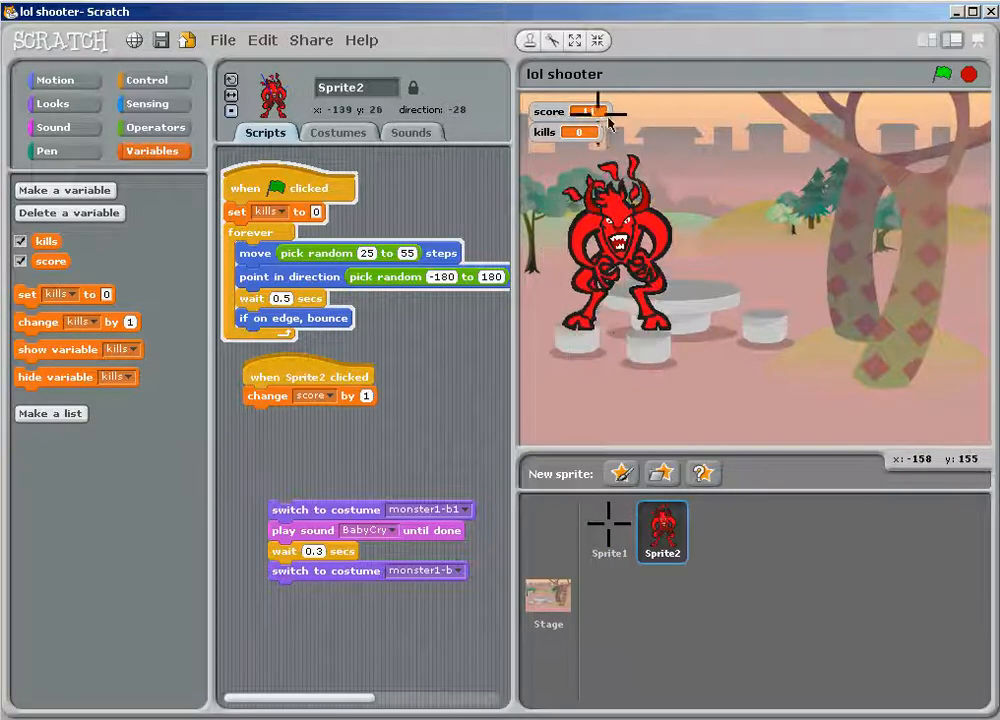
# - Reattach the costume swap, BabyCry sound and 0.3-sec wait under 'change score by 1'
pyautogui.click(600, 260)
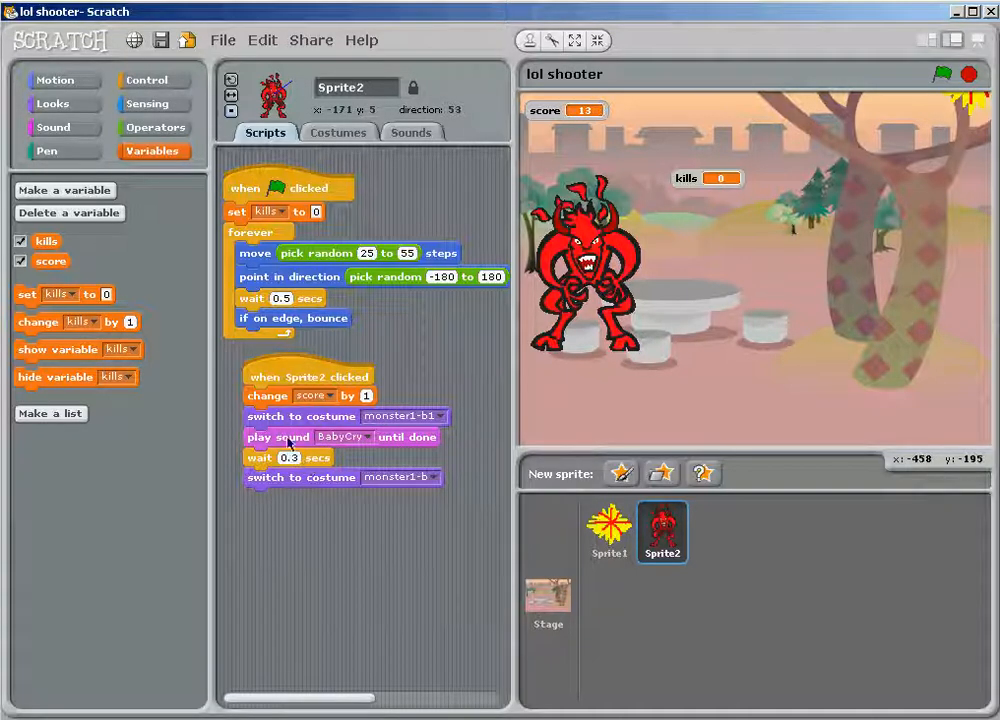
pyautogui.moveTo(448, 470)
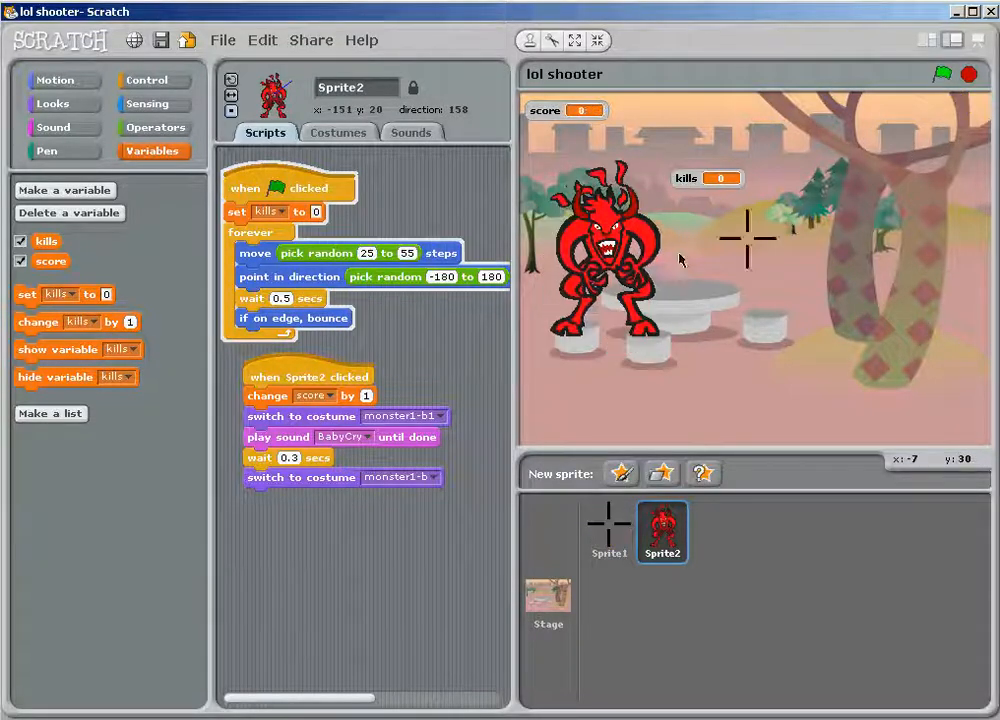
# - Run the game, test clicking the devil, and move the kills readout beside the score readout
pyautogui.click(620, 250)
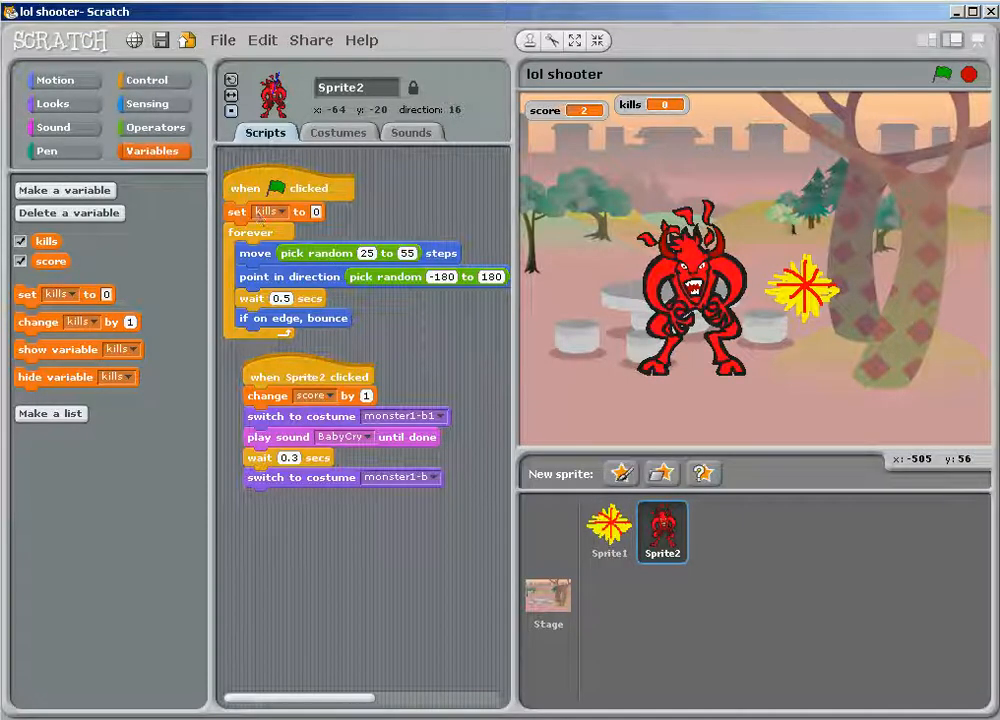
# - Switch to the crosshair sprite (Sprite1) to show its scripts again
pyautogui.click(608, 532)
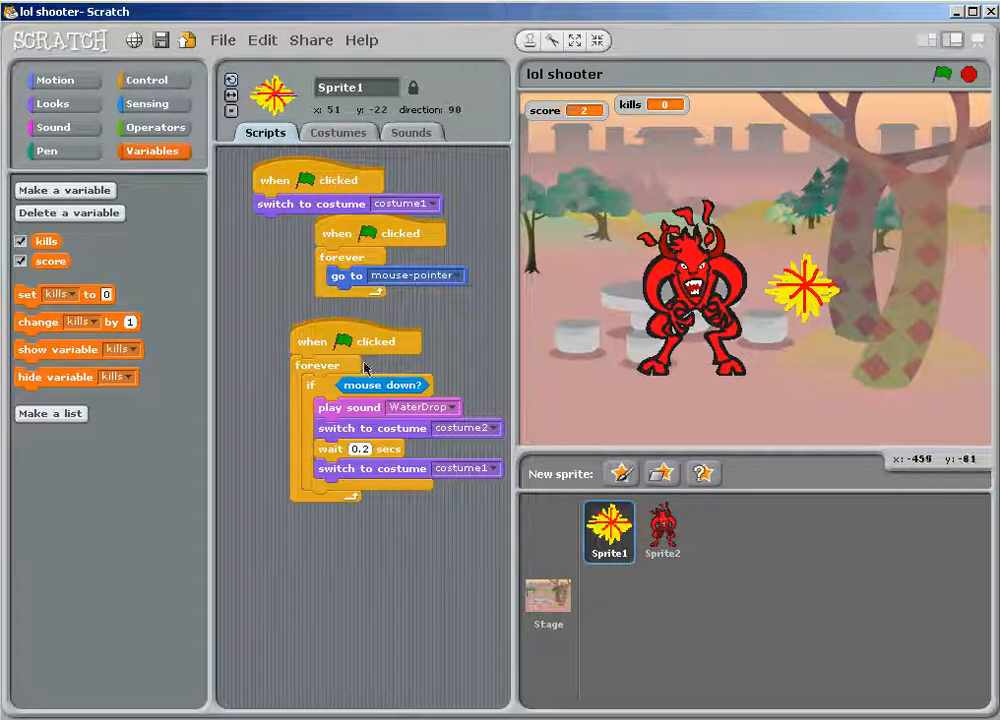
pyautogui.moveTo(190, 348)
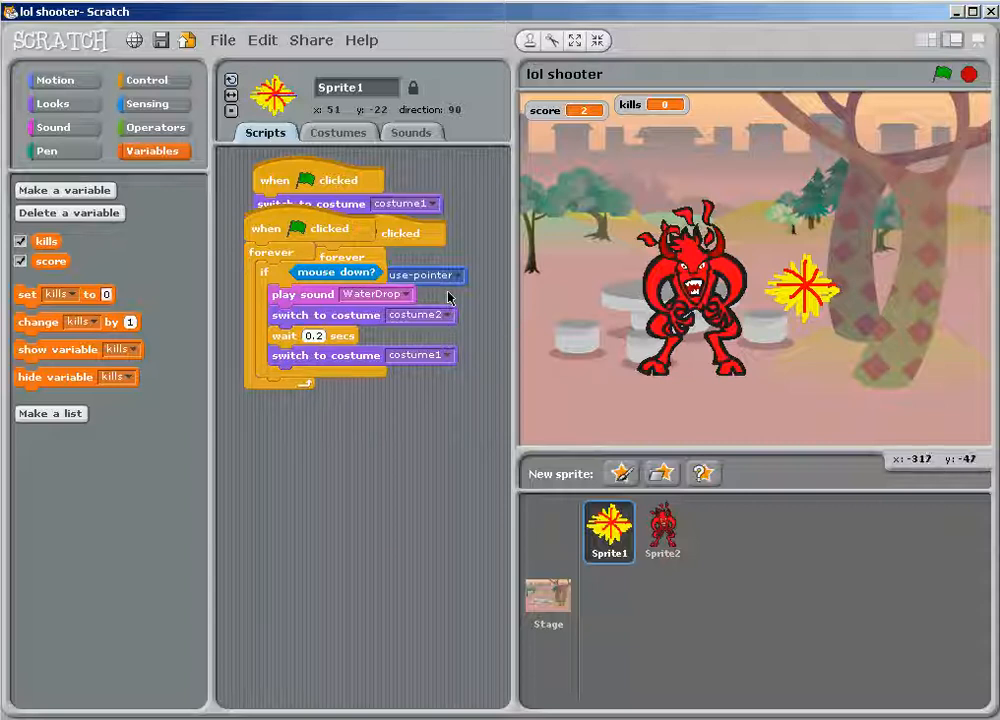
pyautogui.moveTo(600, 272)
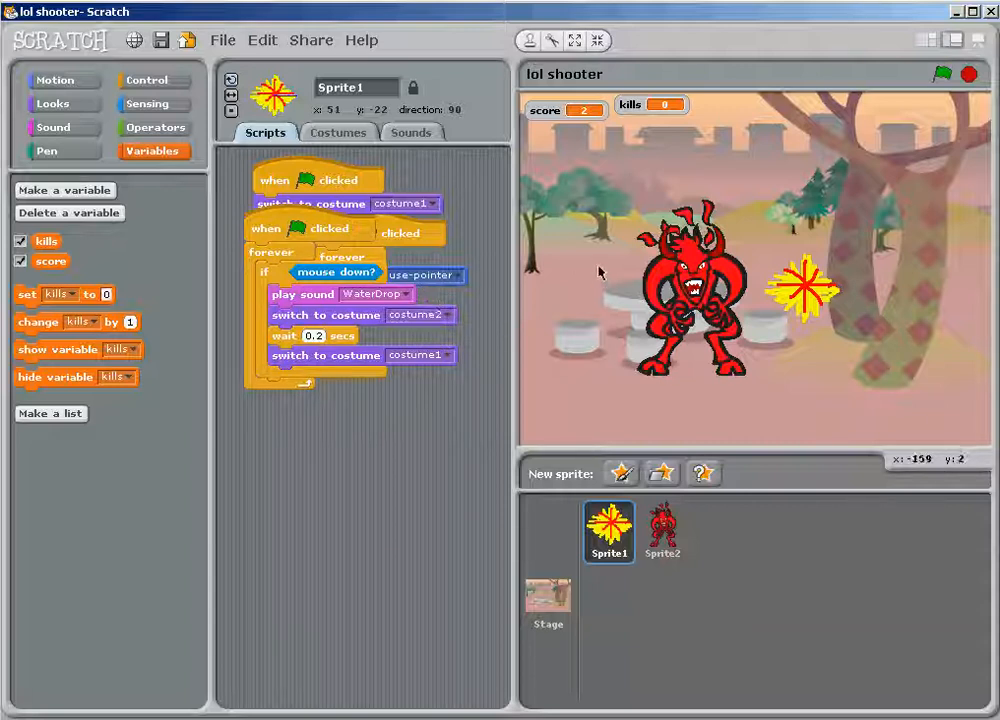
pyautogui.moveTo(744, 432)
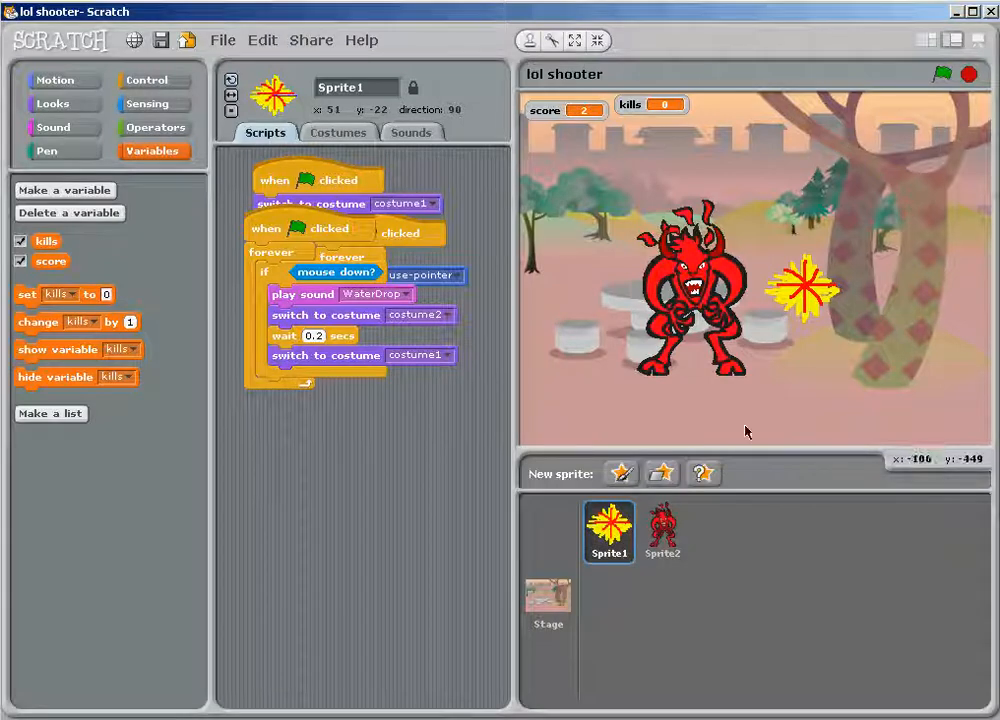
pyautogui.moveTo(636, 686)
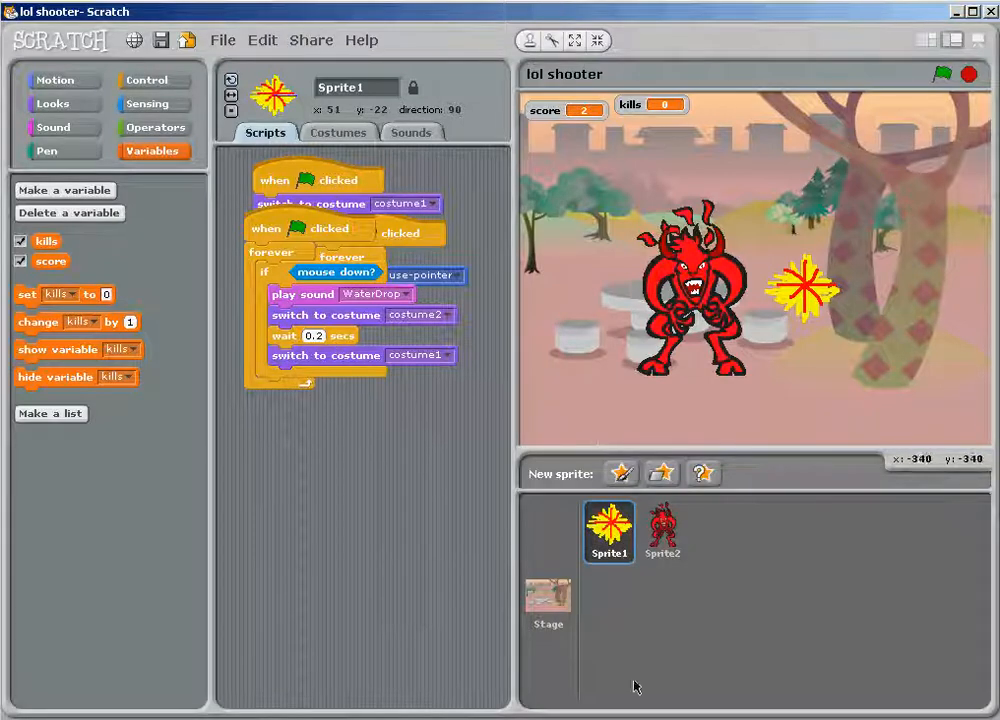
pyautogui.moveTo(730, 684)
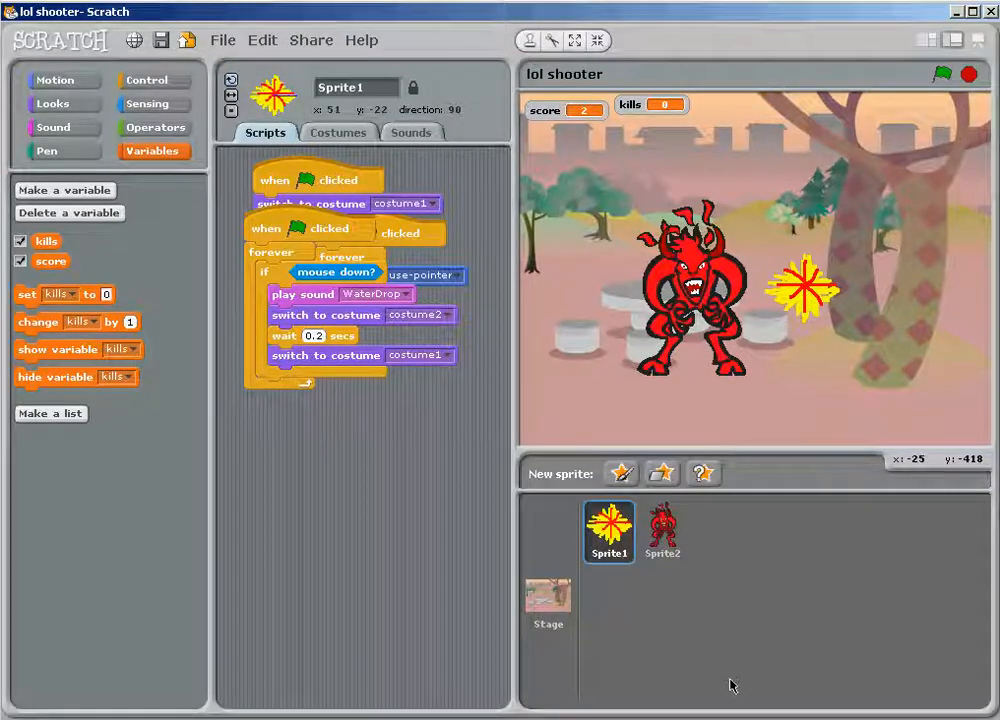